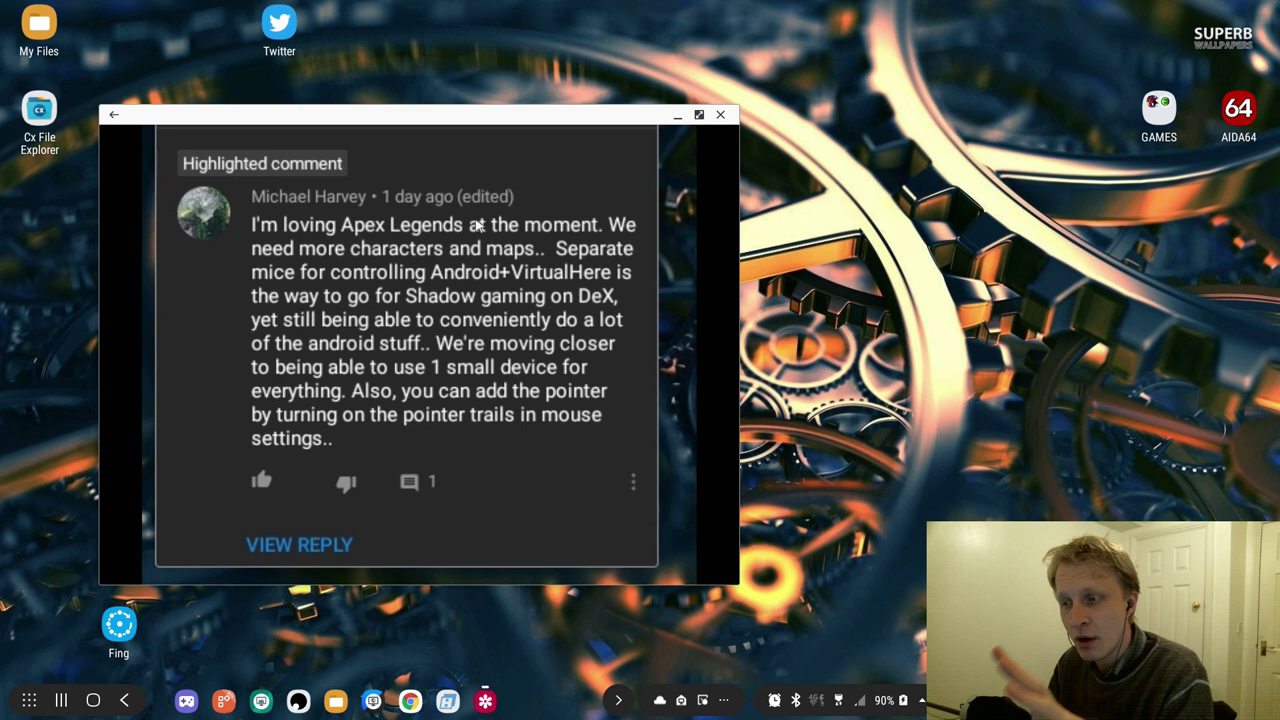
mouse_move(480, 352)
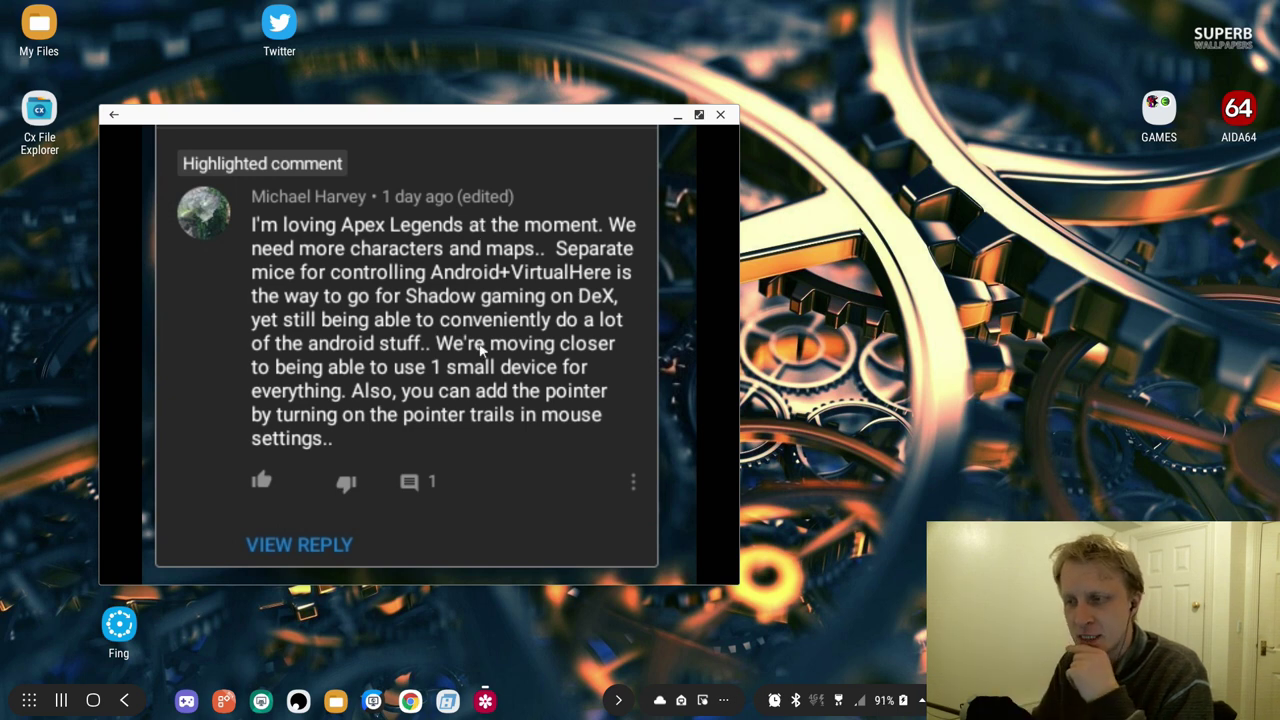
mouse_move(644, 142)
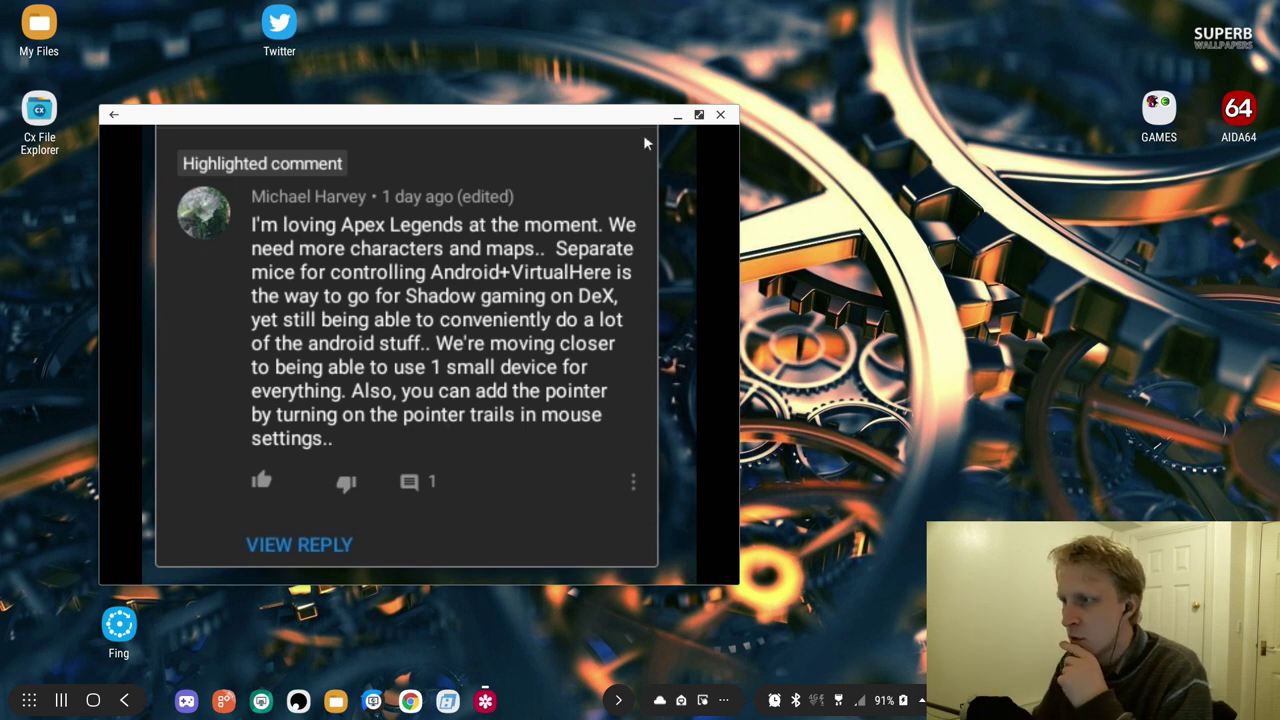
- Close the YouTube comment window to return to the DeX desktop
click(720, 114)
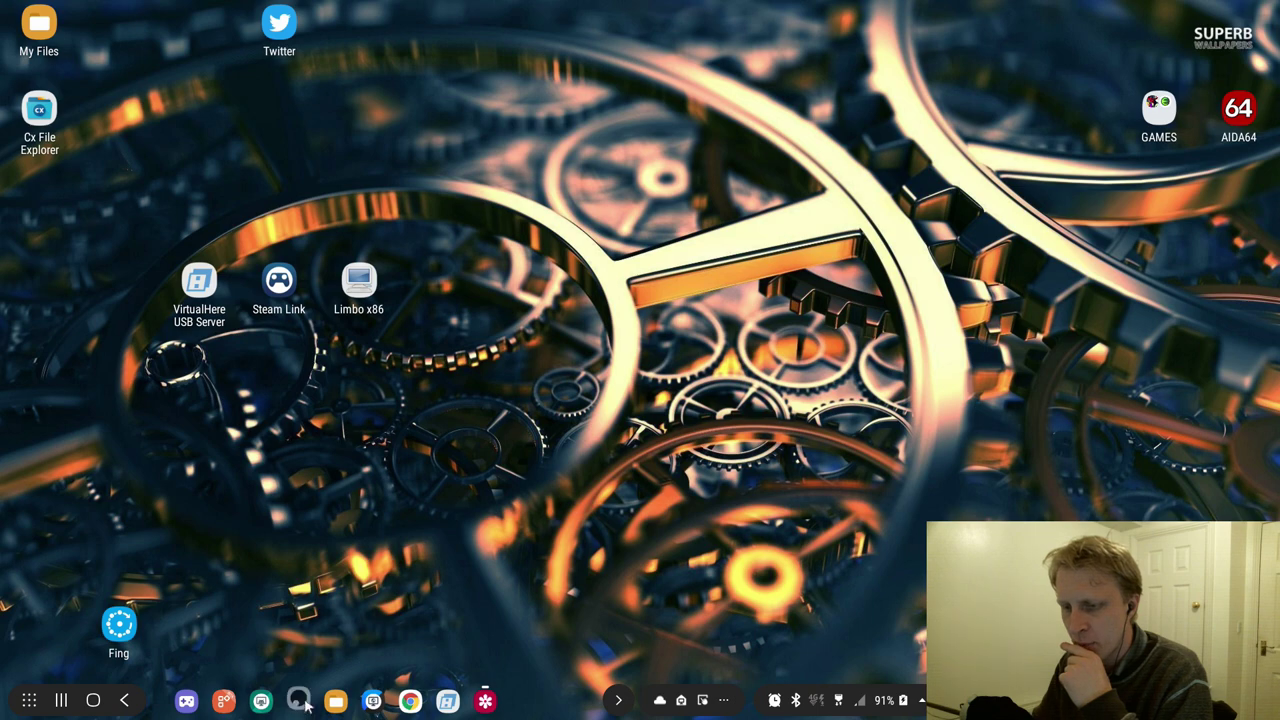
click(298, 700)
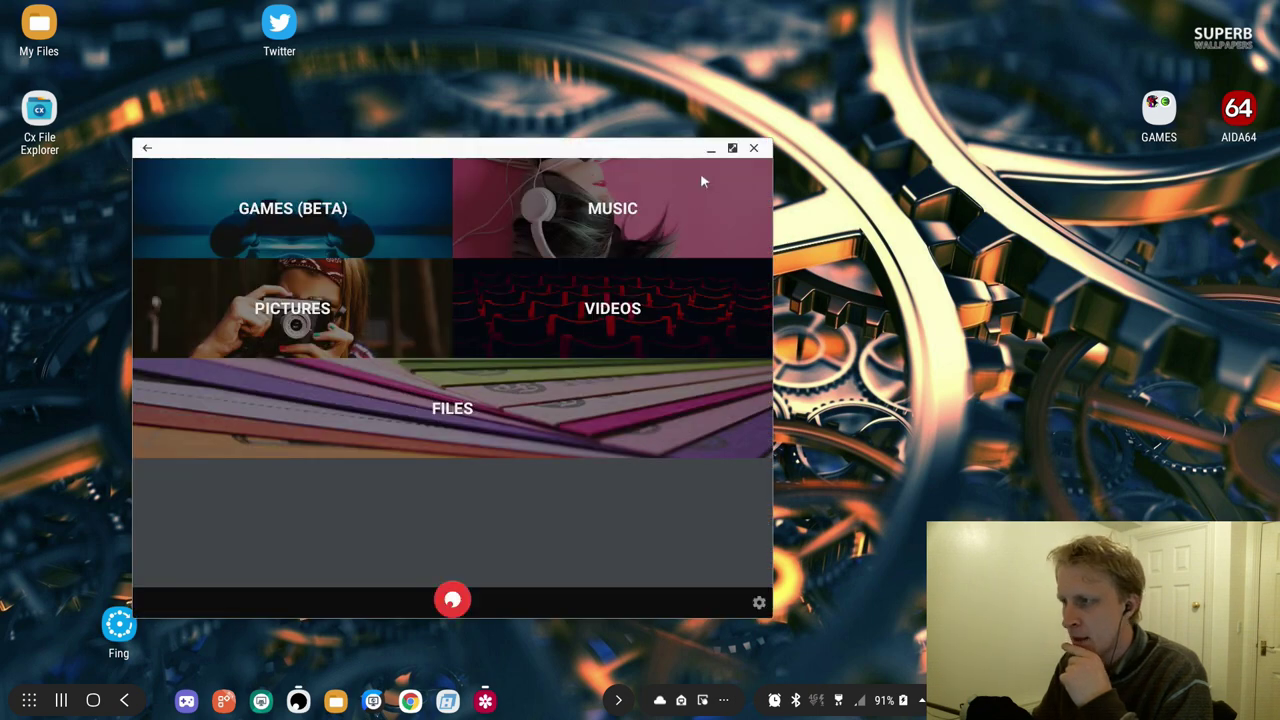
click(732, 148)
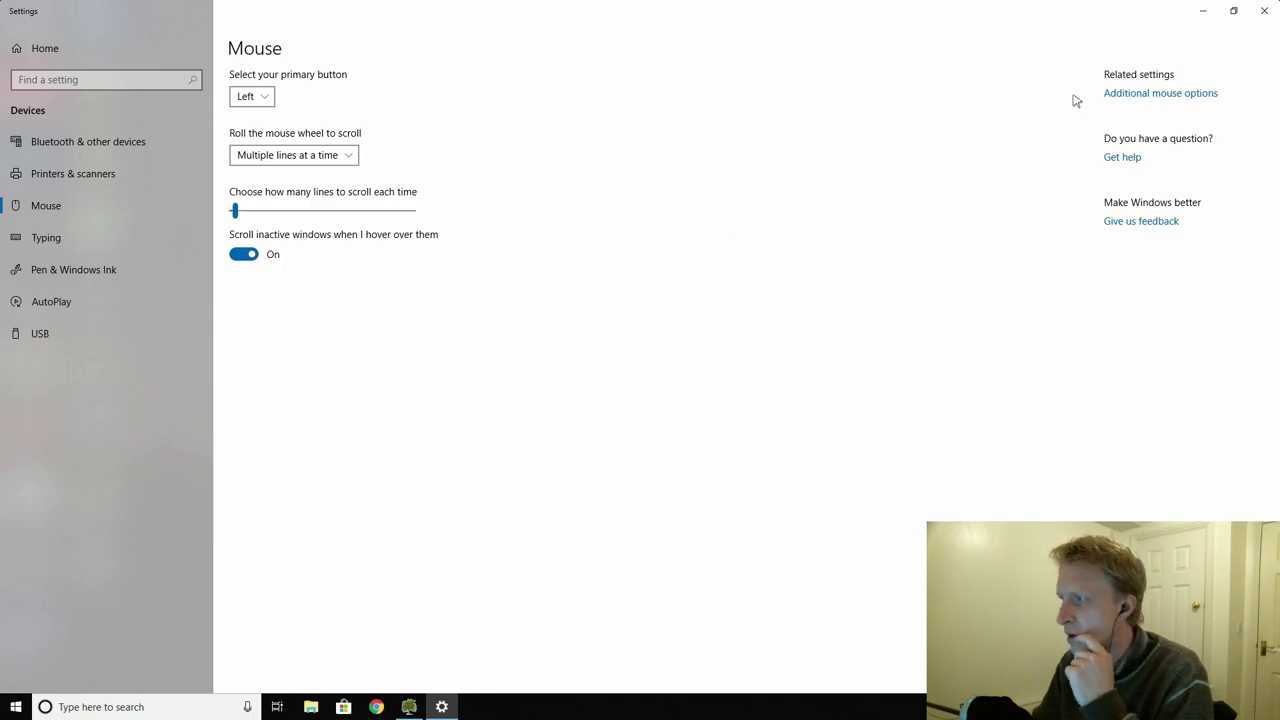
mouse_move(334, 286)
text(m)
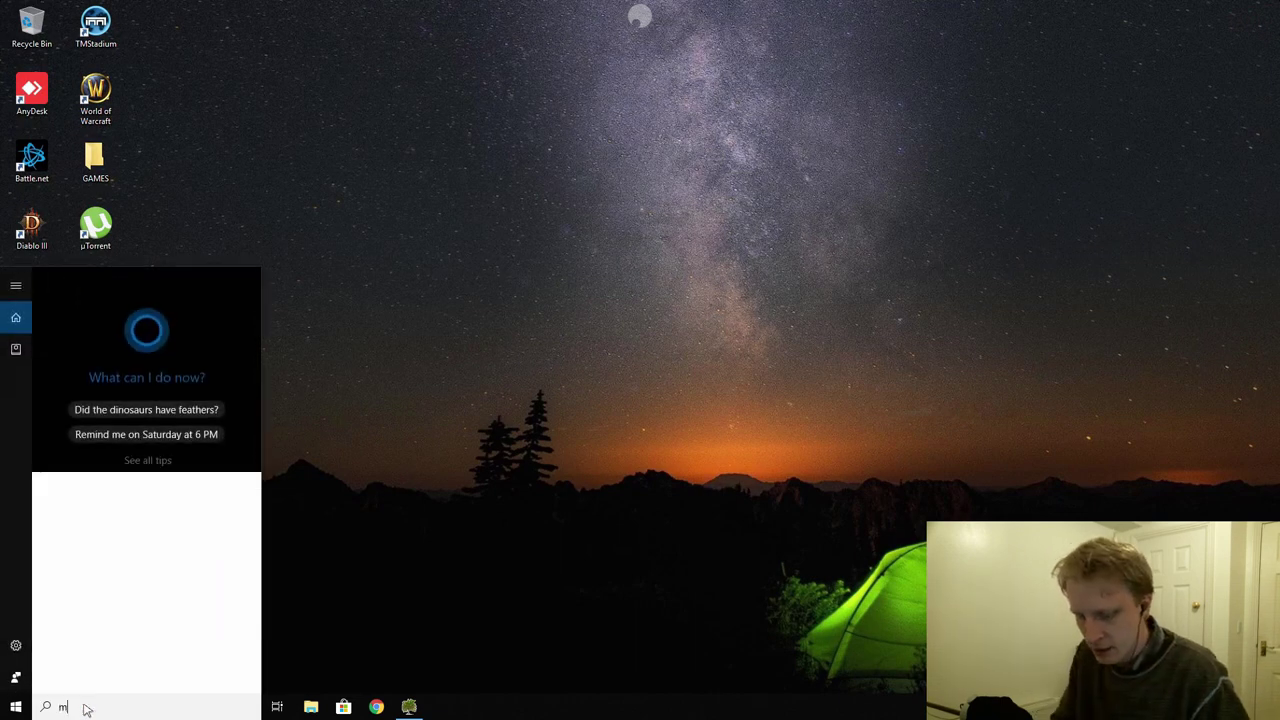
text(ouse)
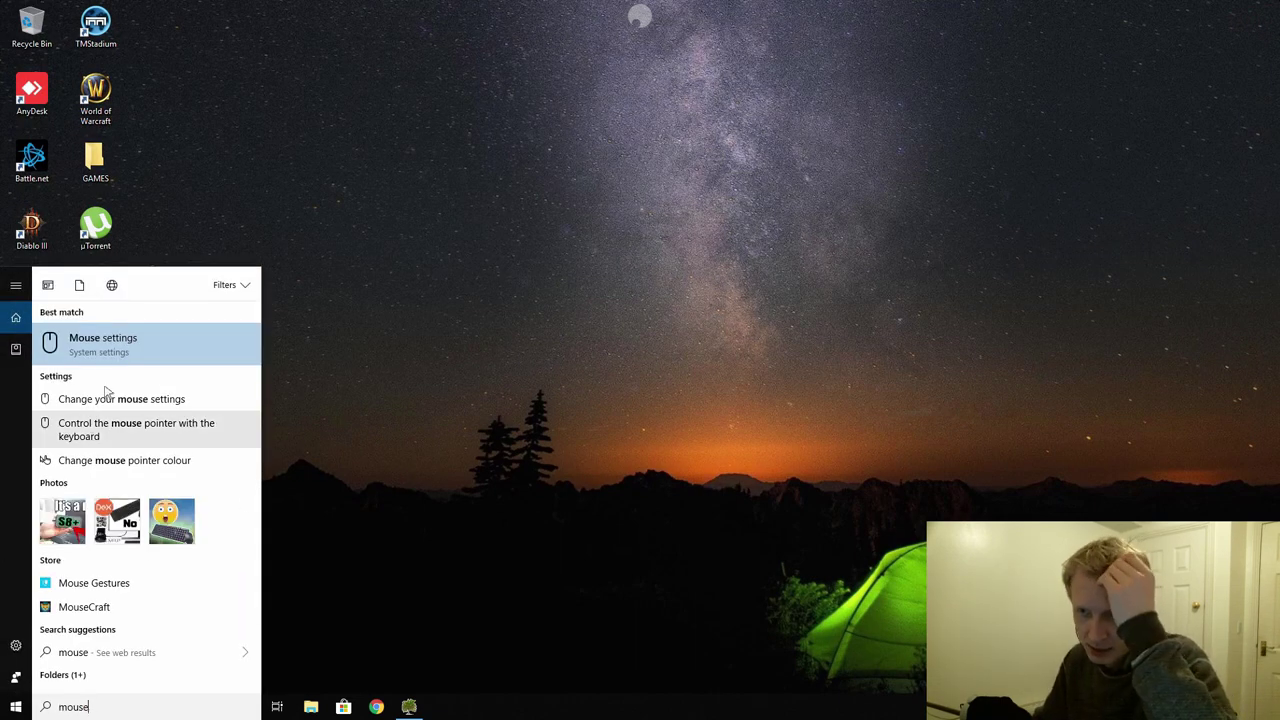
click(104, 344)
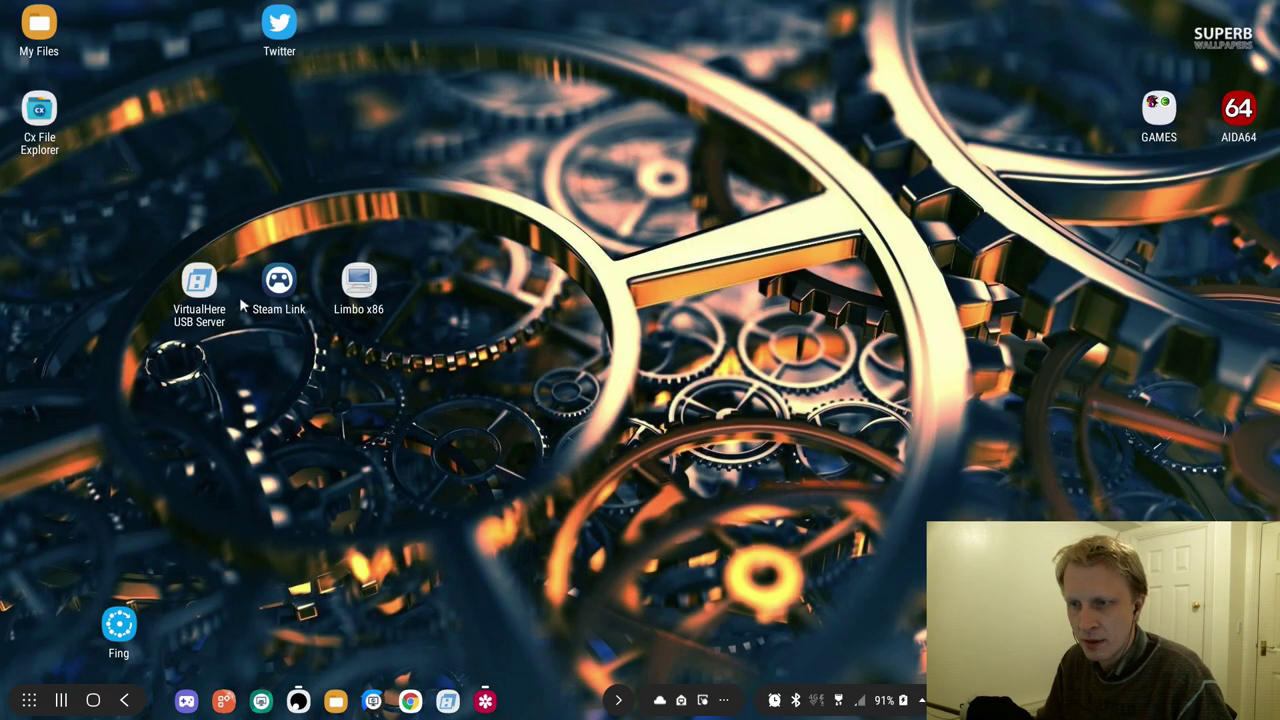
- Launch VirtualHere USB Server, granting it the Wired Keyboard 600 and USB Optical Mouse while refusing the USB+PS/2 mouse
double_click(200, 280)
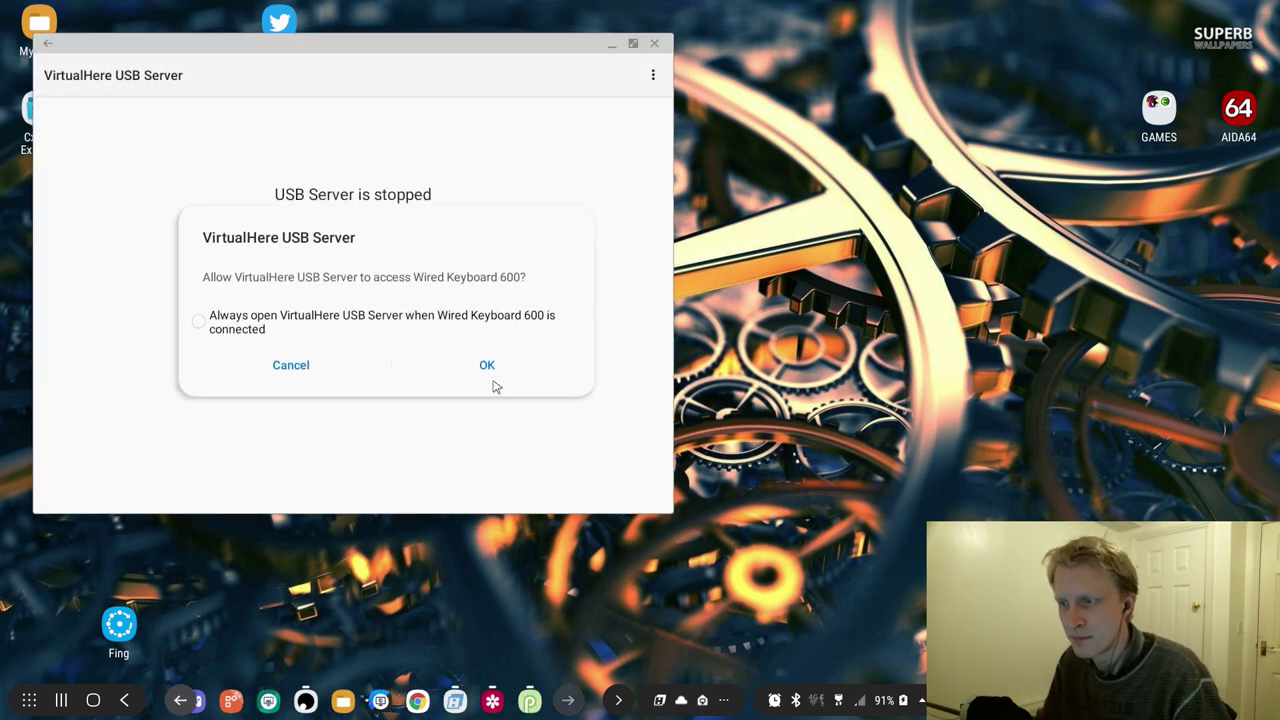
click(486, 364)
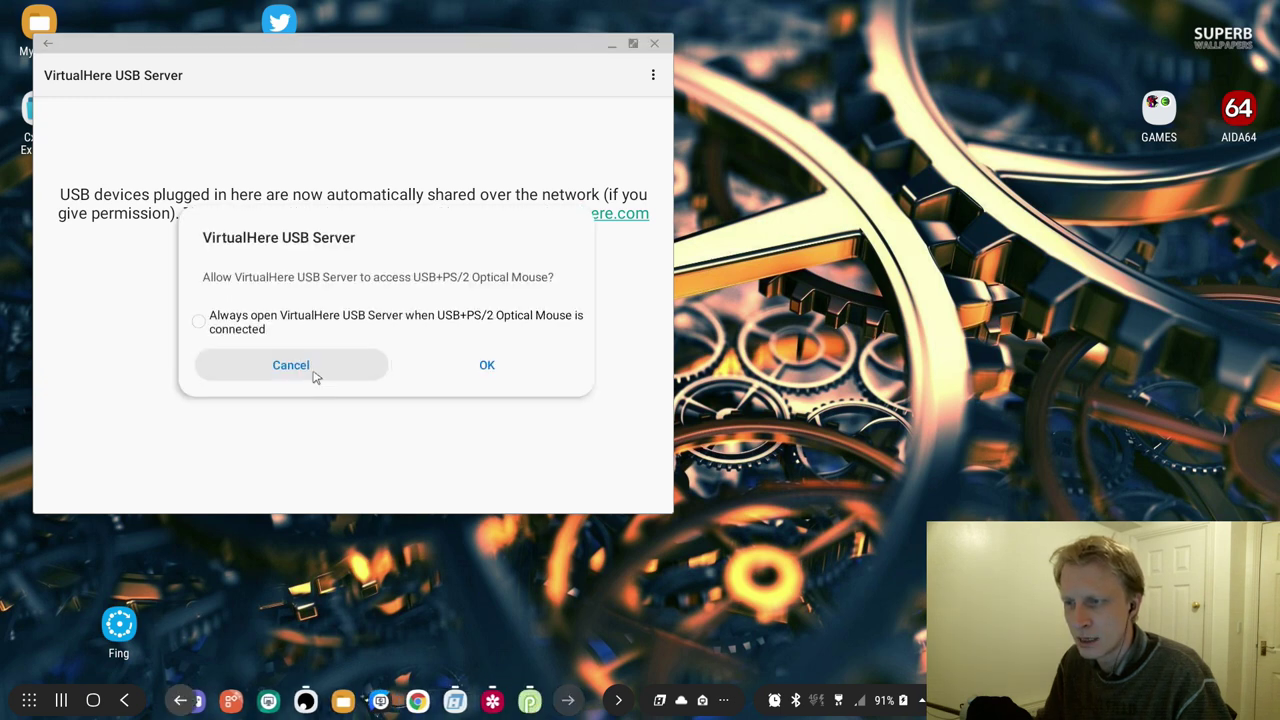
click(290, 364)
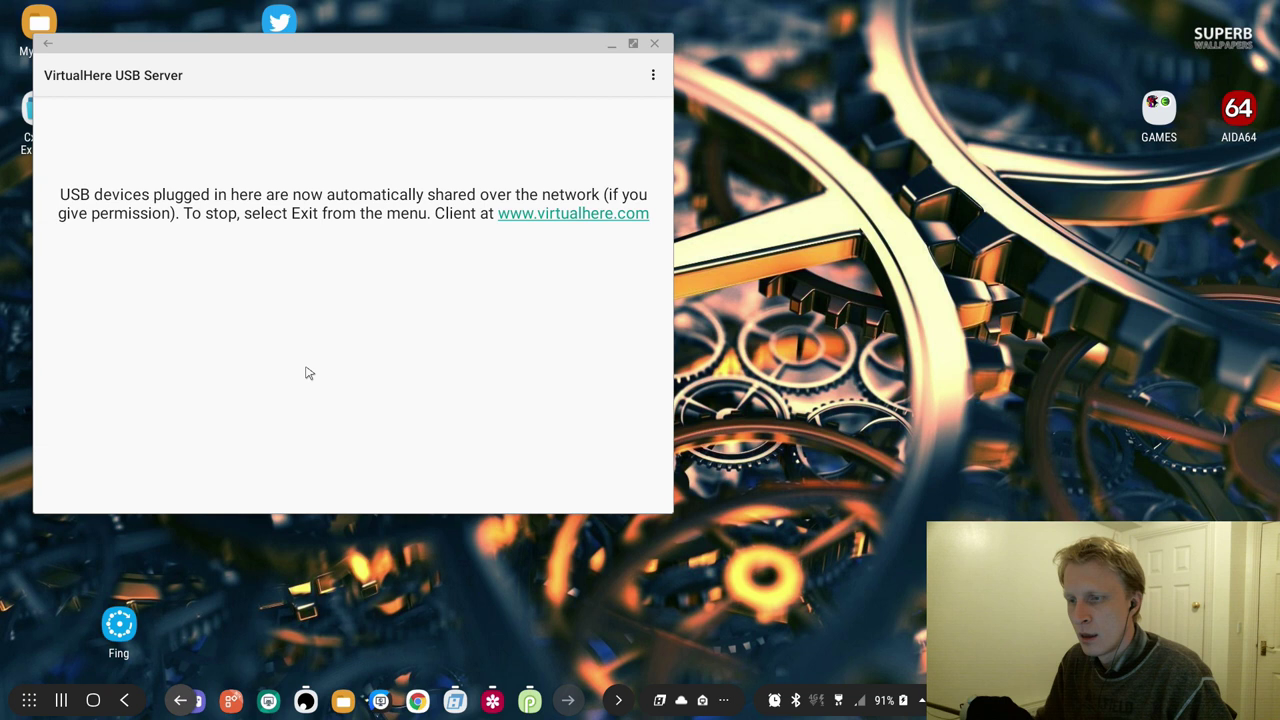
mouse_move(616, 616)
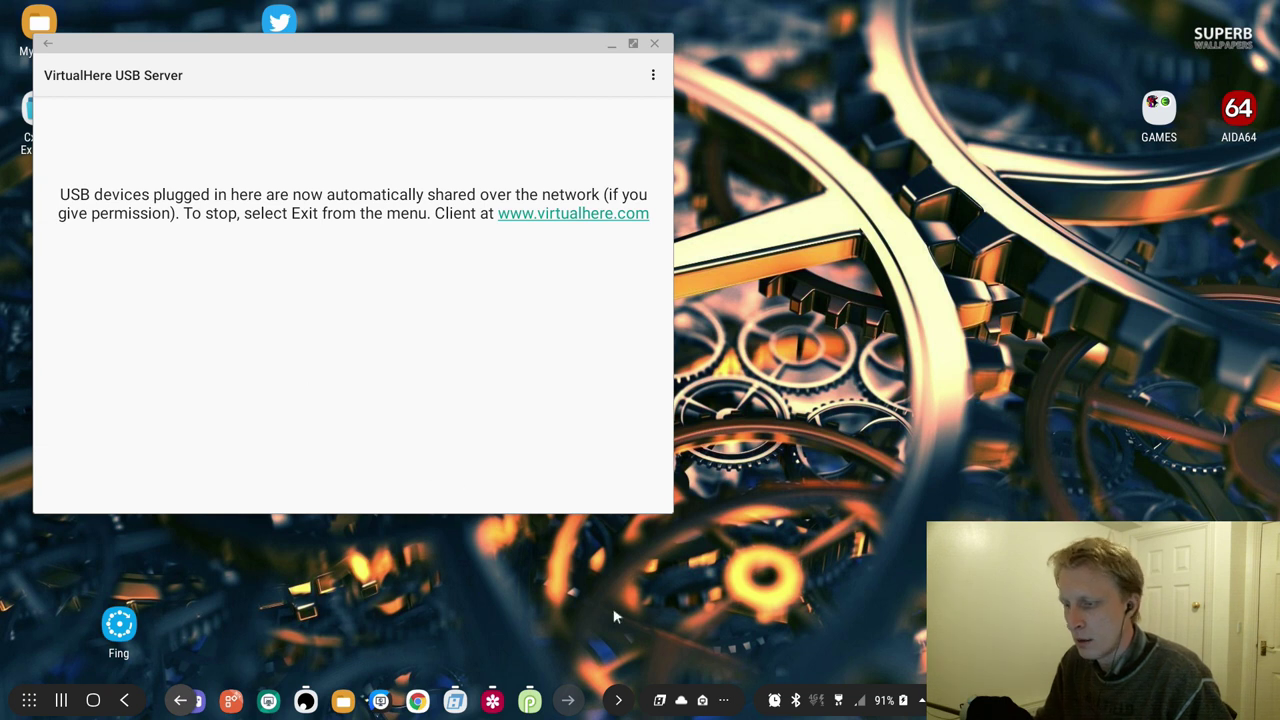
mouse_move(570, 678)
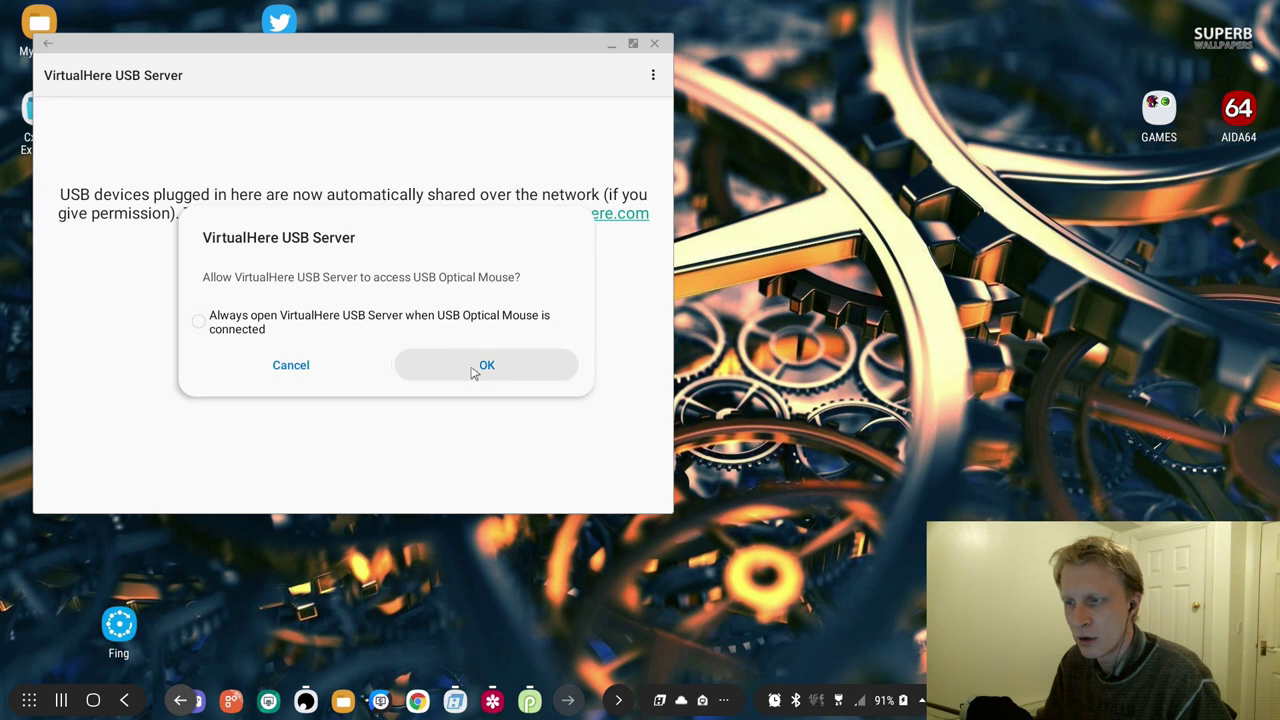
mouse_move(490, 370)
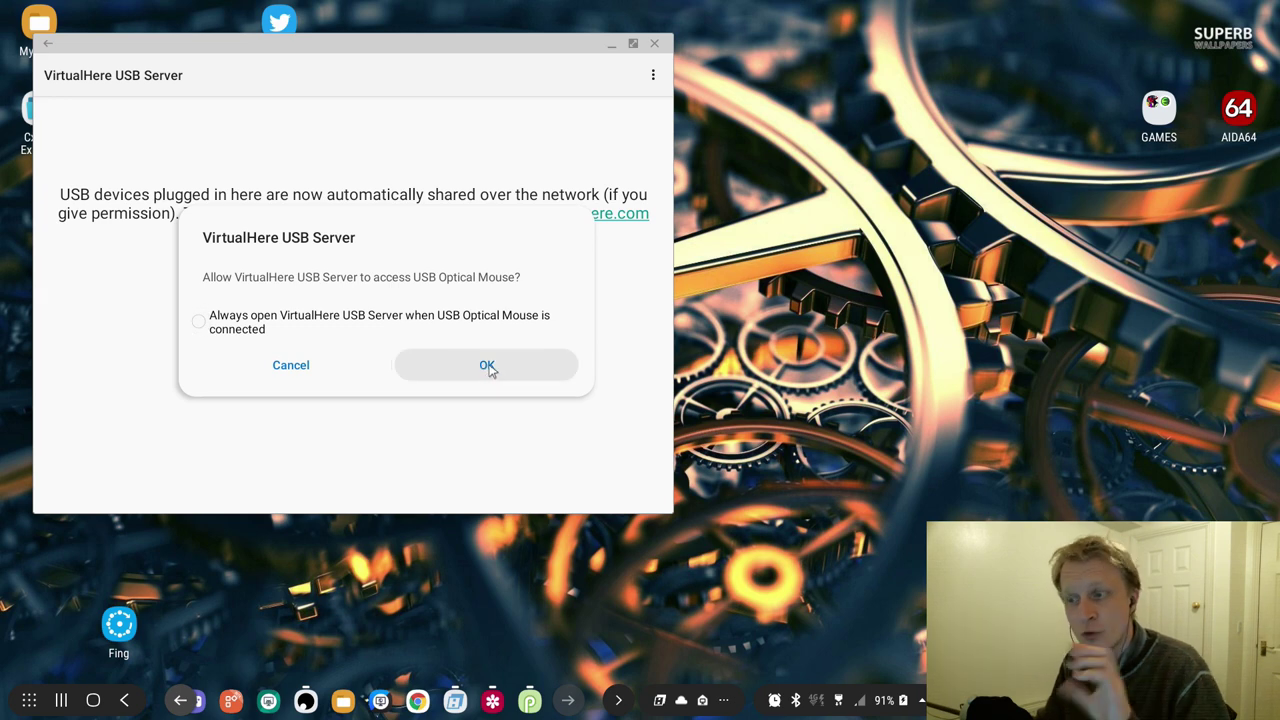
click(488, 364)
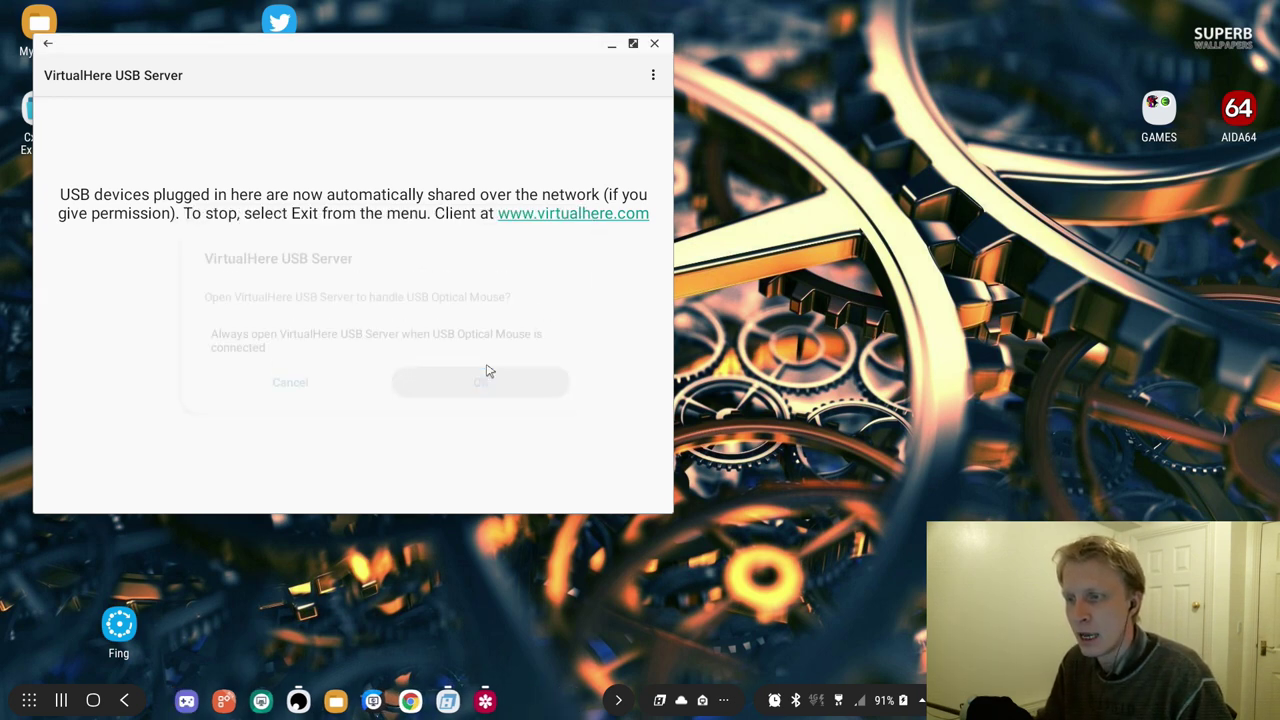
click(480, 382)
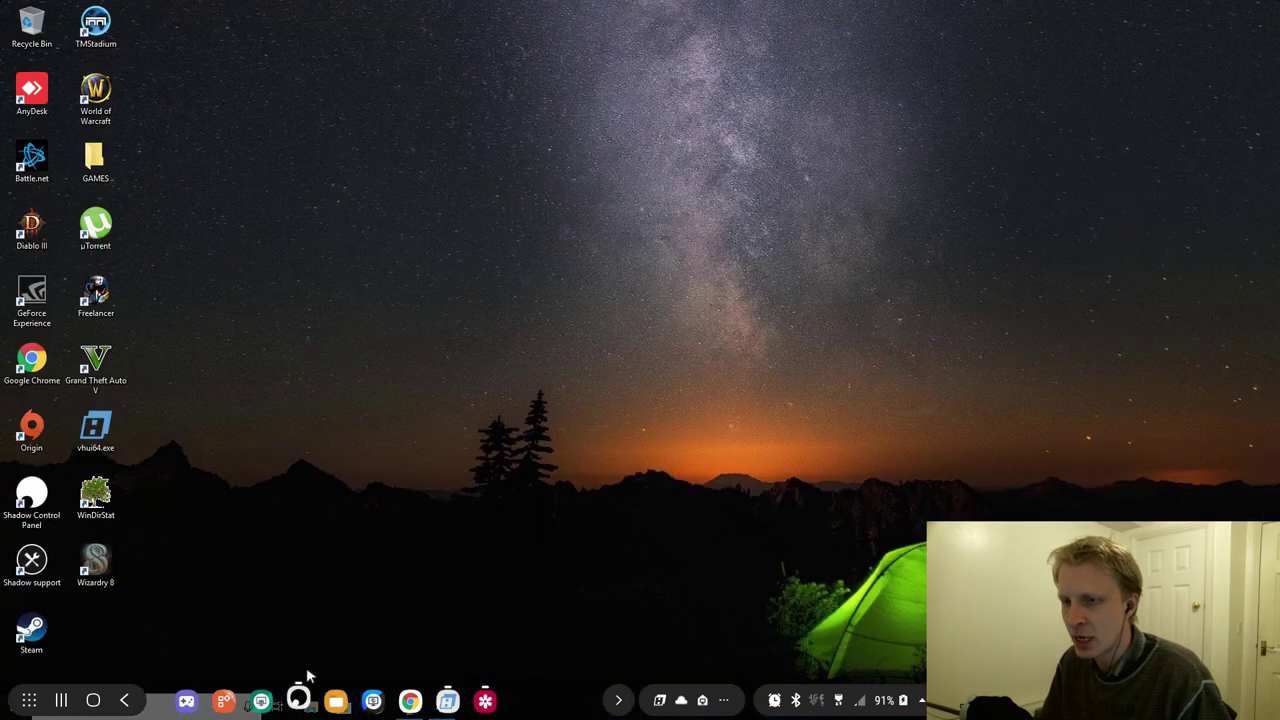
- Launch the VirtualHere Client (vhui64.exe) from the Shadow Windows desktop
click(96, 430)
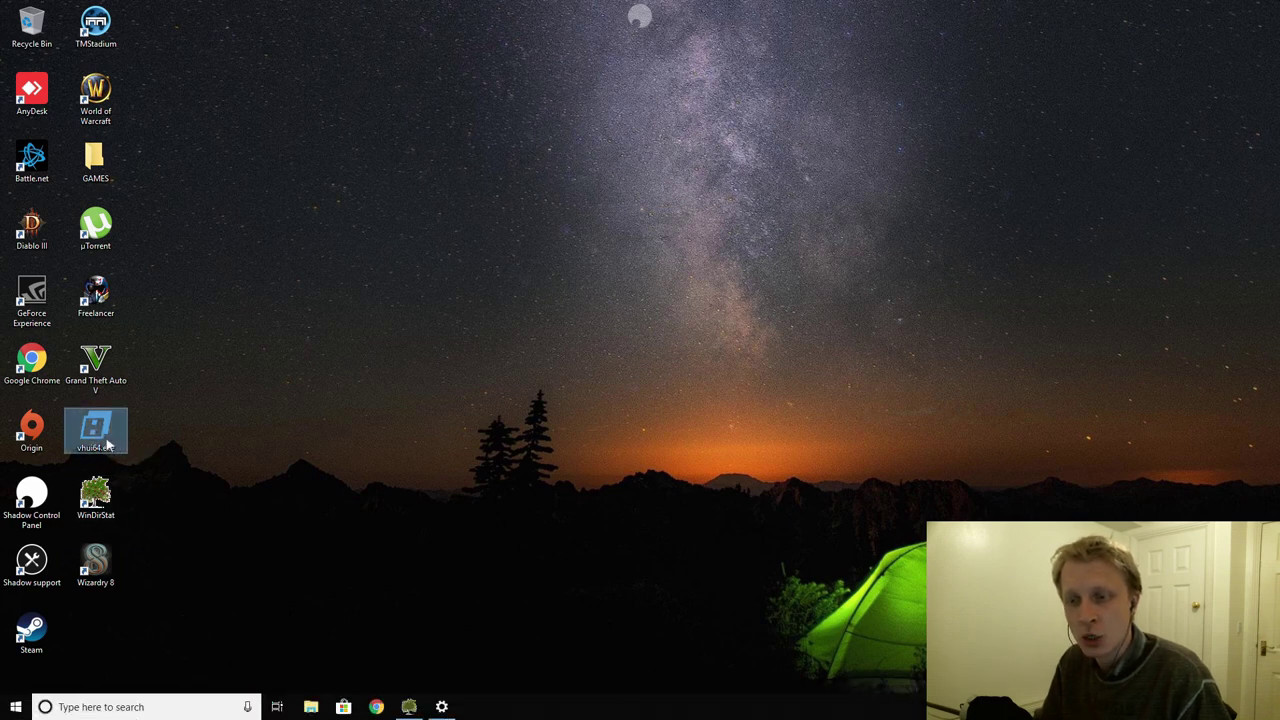
double_click(96, 430)
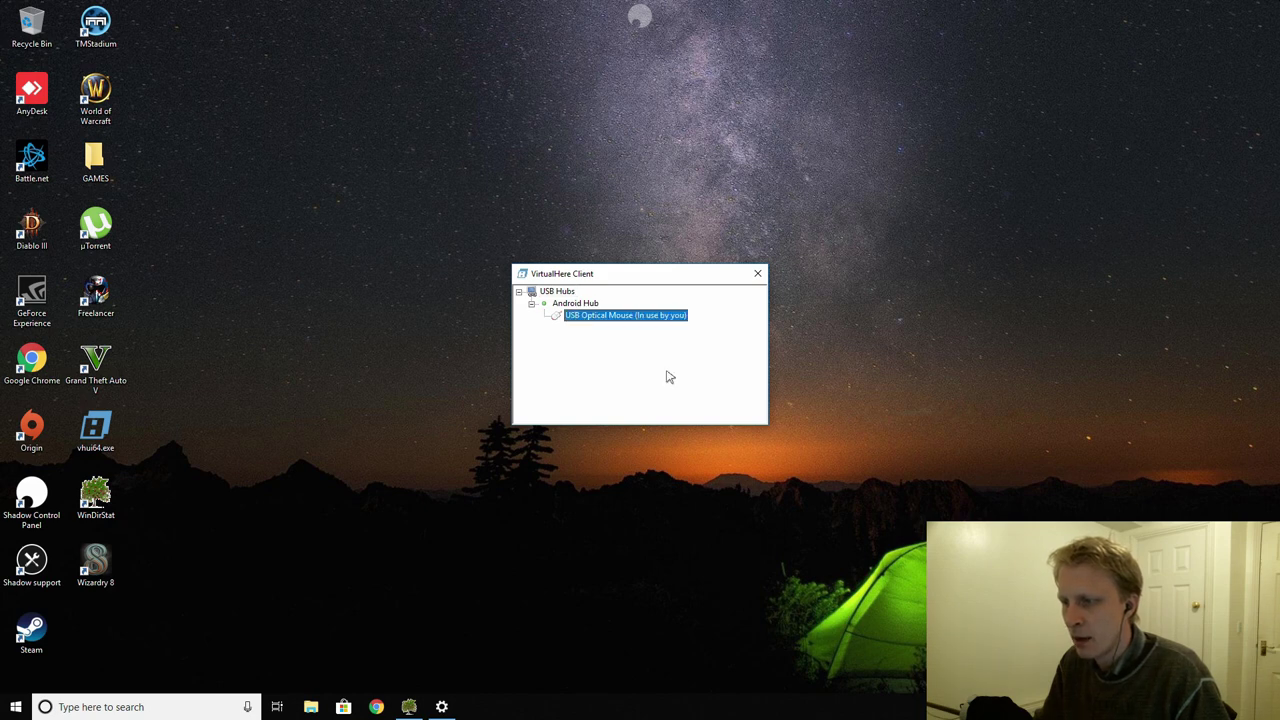
mouse_move(256, 144)
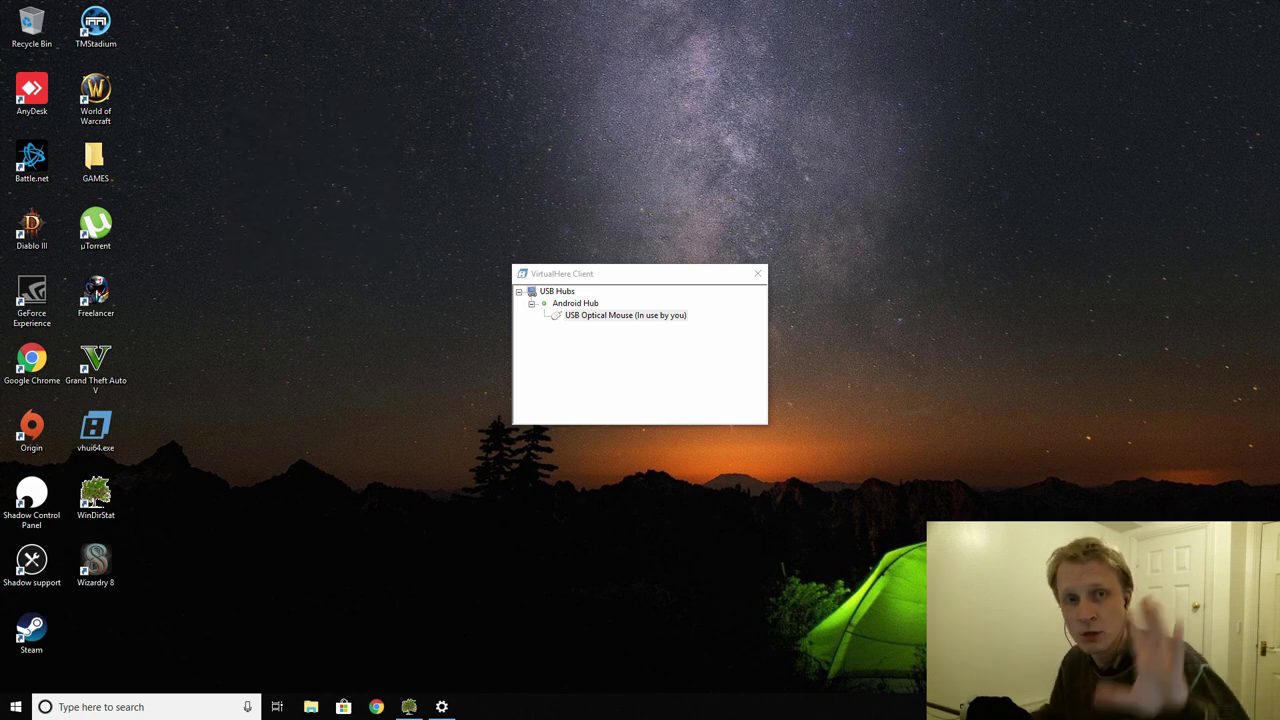
mouse_move(536, 168)
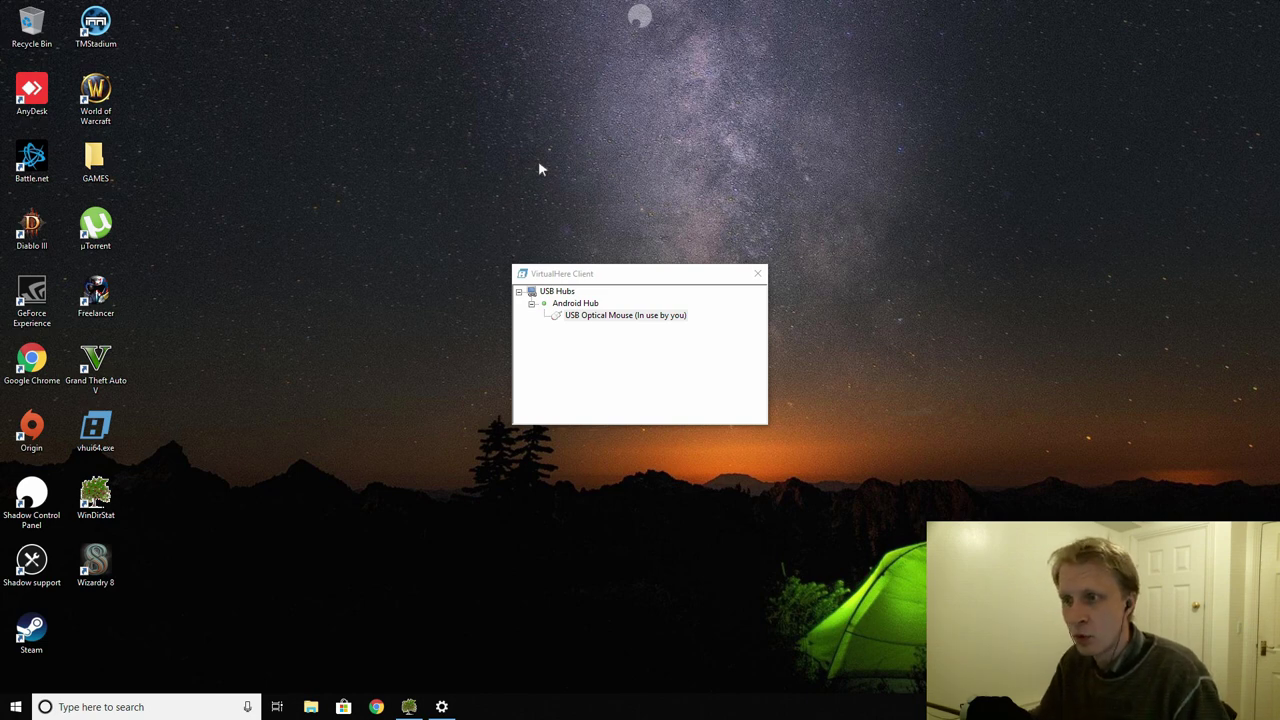
- Reach the Pointer Options page of Mouse Properties from the desktop context menu
right_click(540, 168)
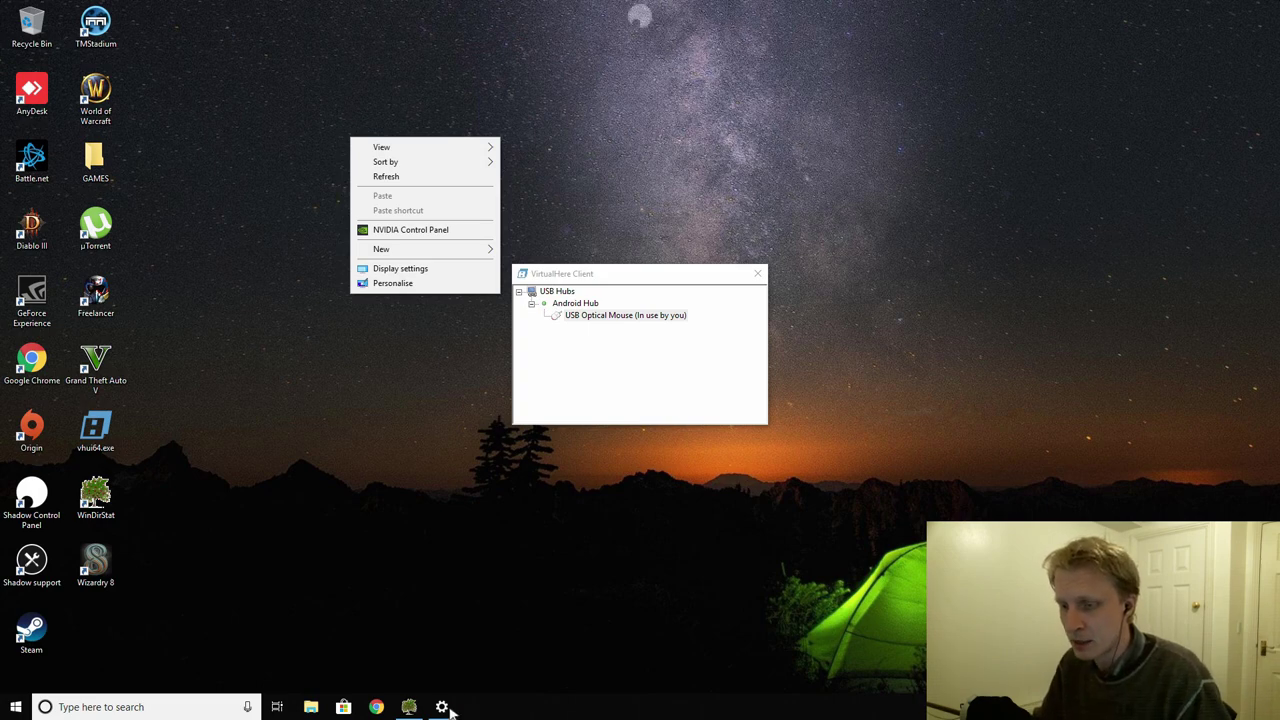
click(440, 708)
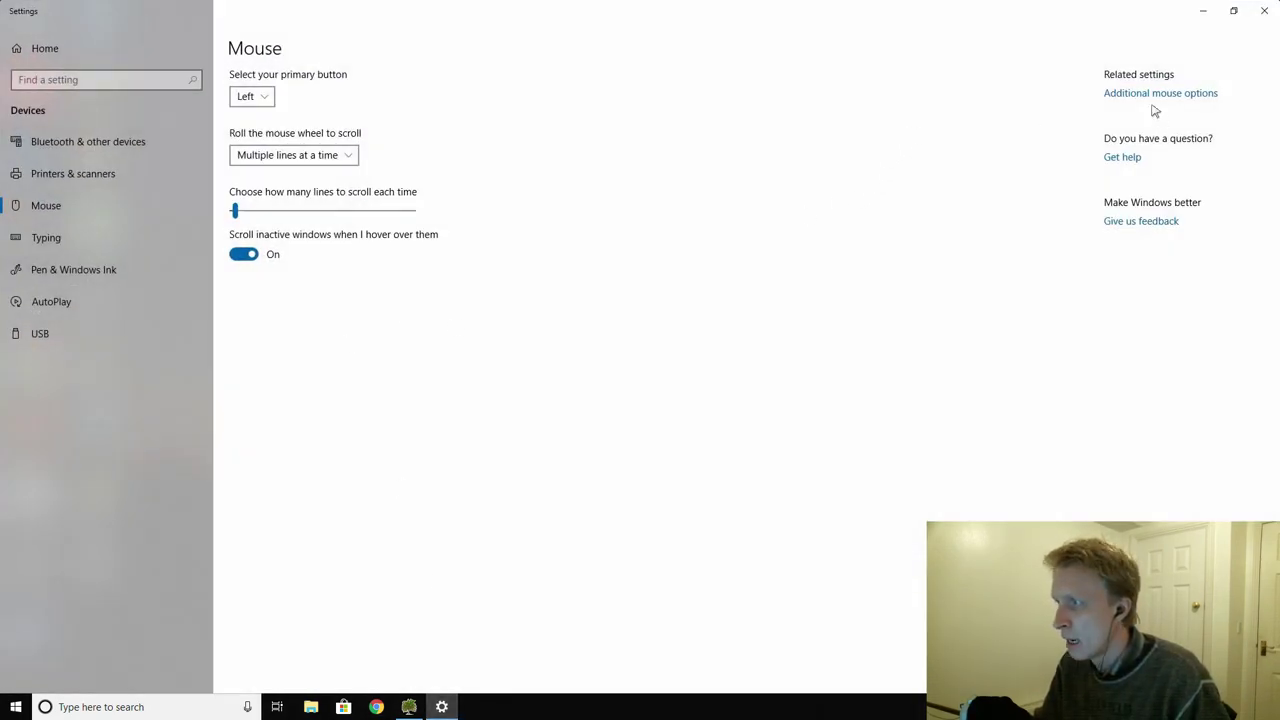
click(1160, 92)
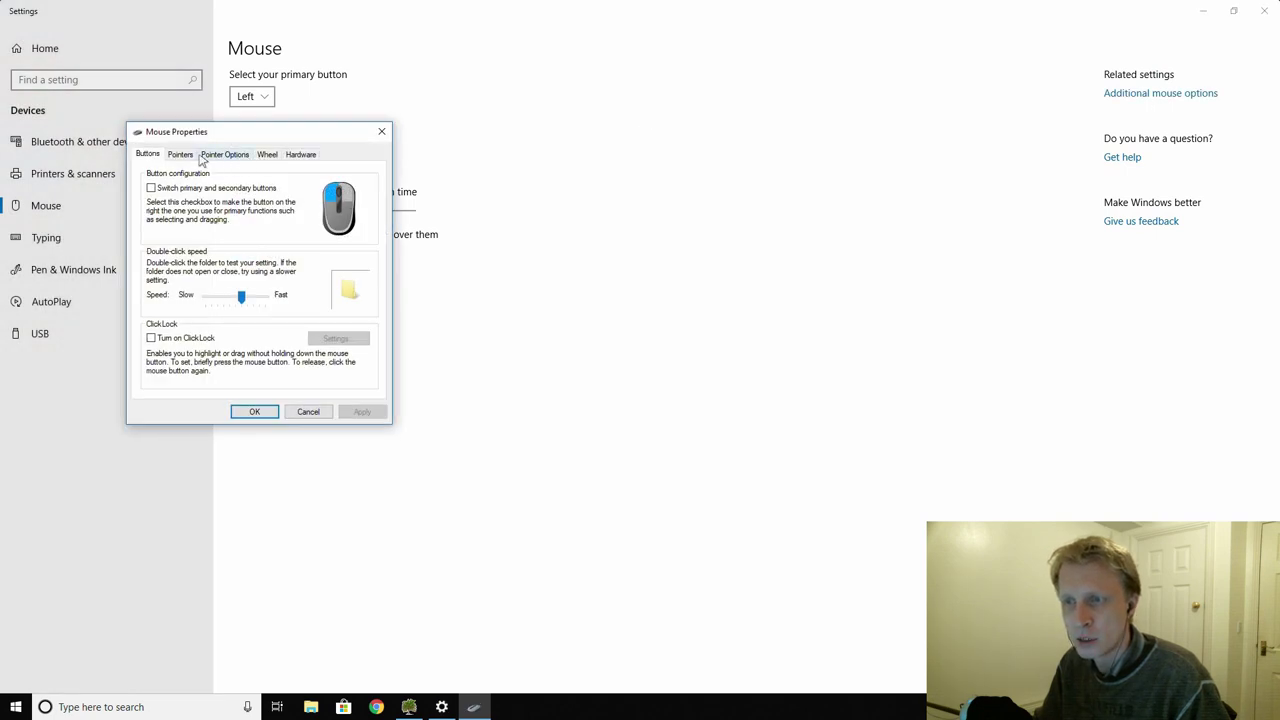
click(224, 154)
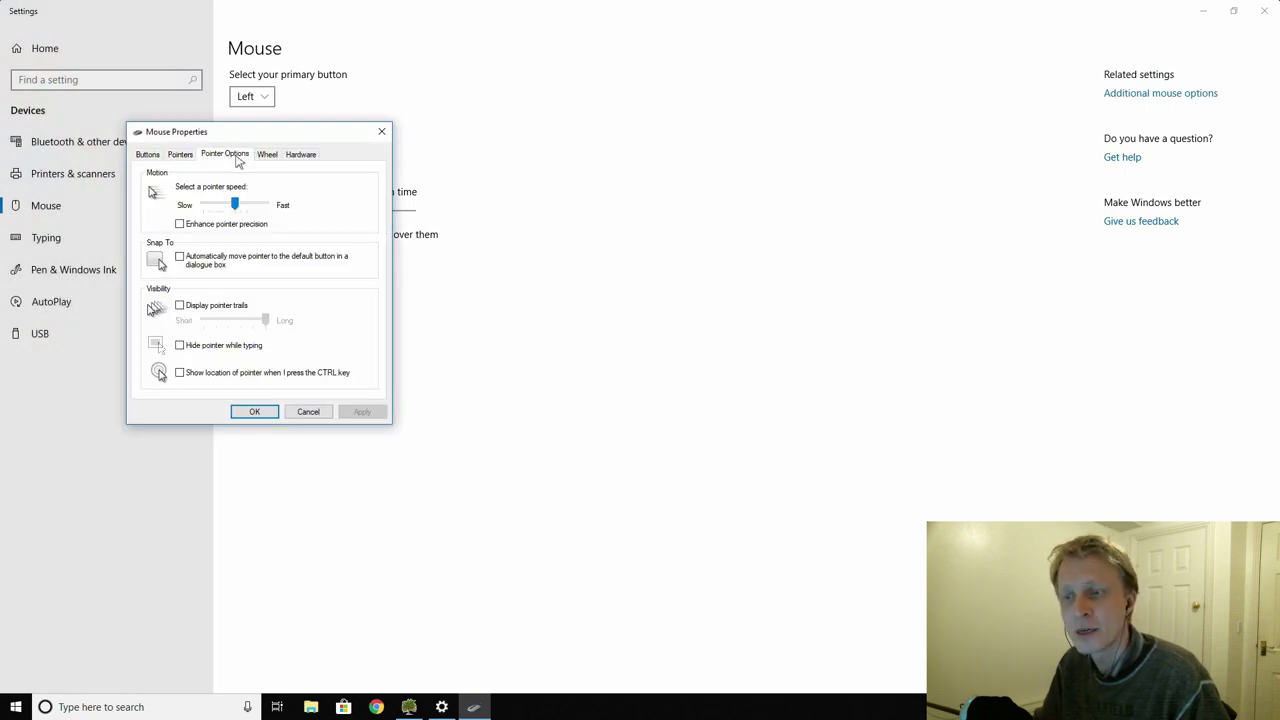
- Enable pointer trails at the shortest length and confirm the pointer options
click(180, 304)
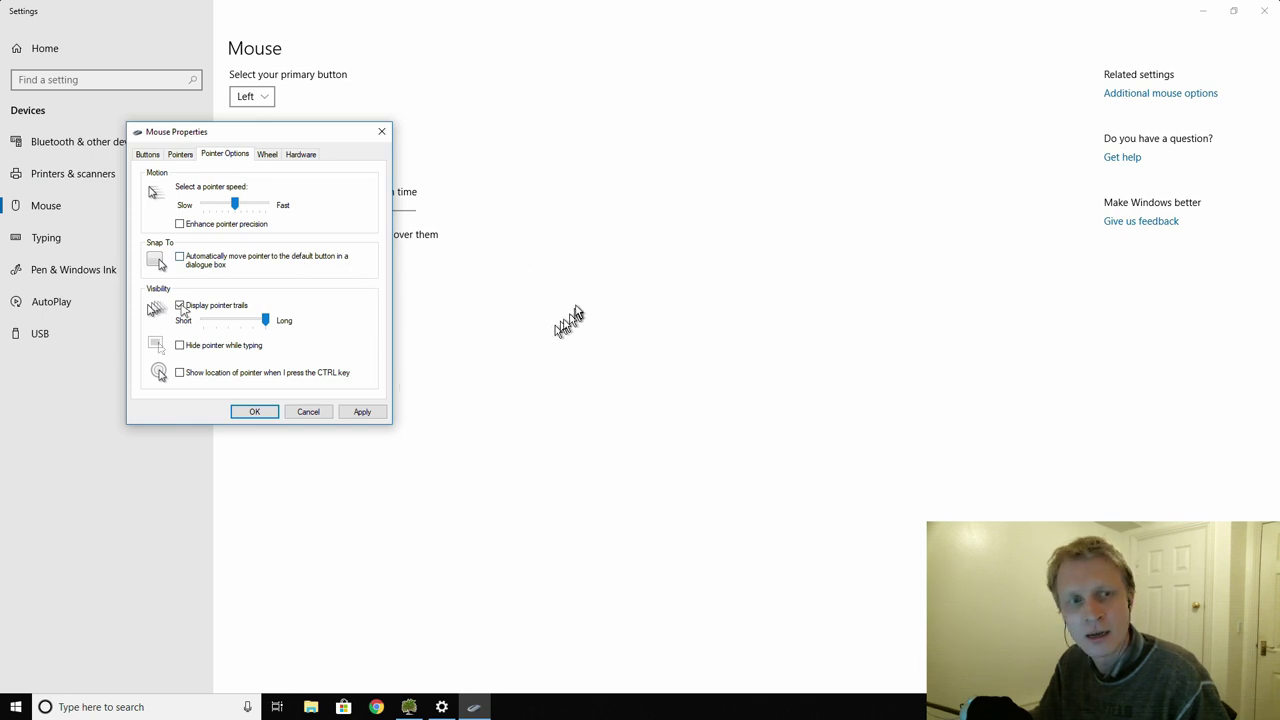
mouse_move(544, 330)
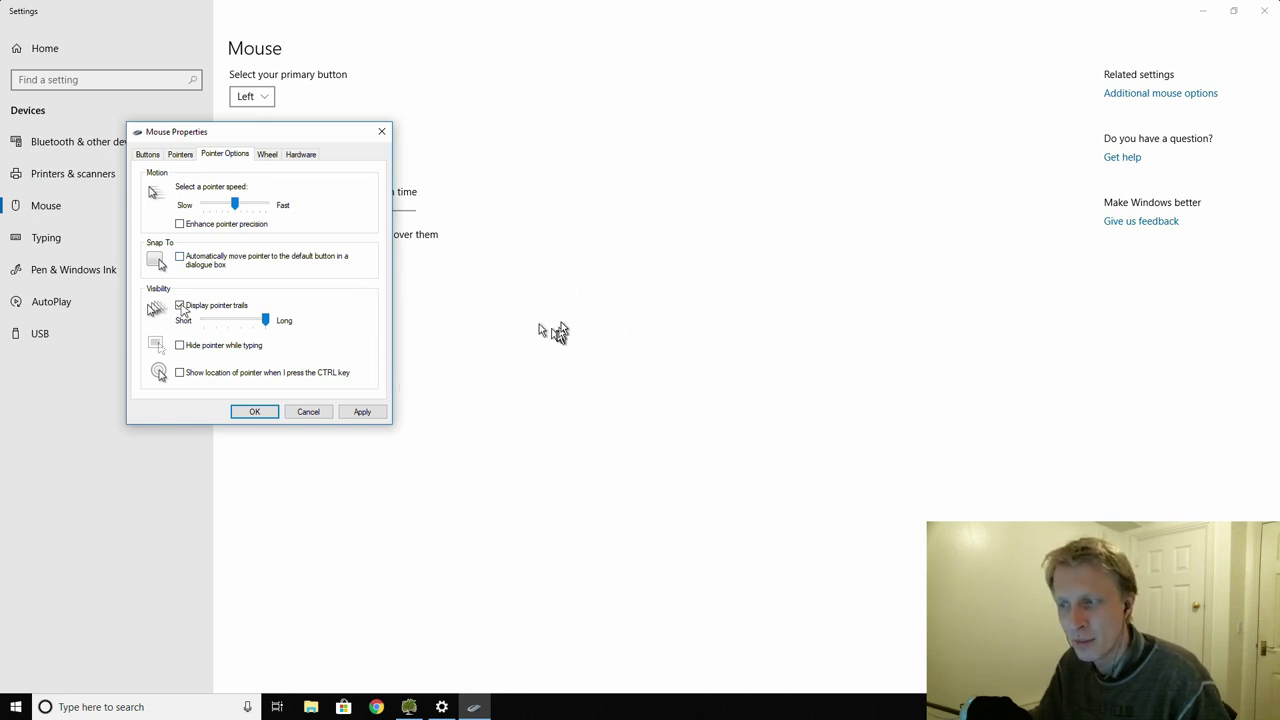
mouse_move(560, 328)
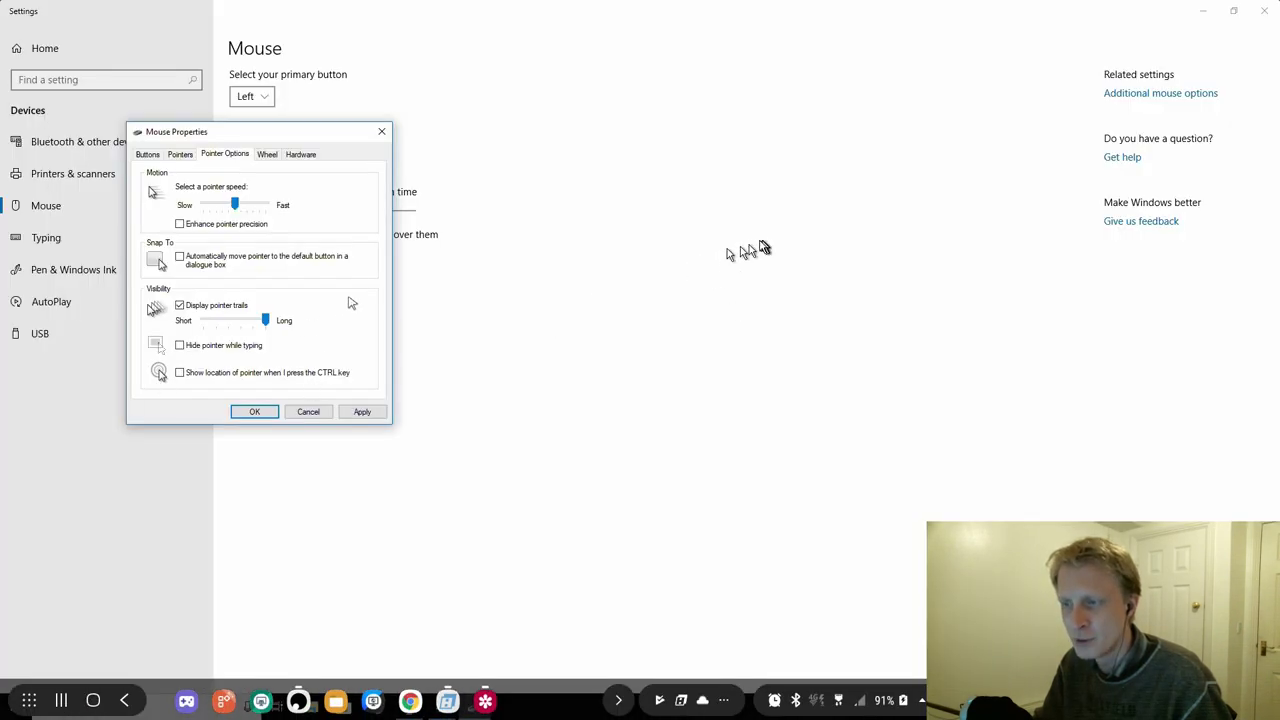
mouse_move(840, 220)
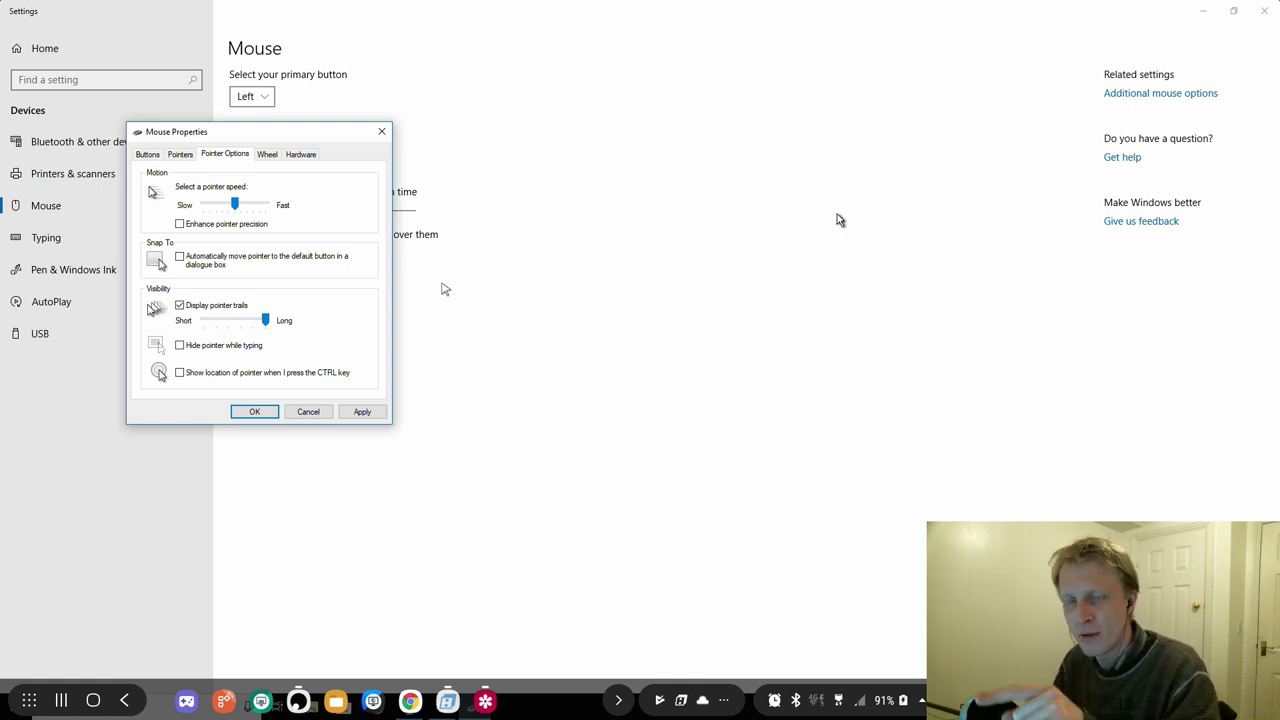
mouse_move(464, 284)
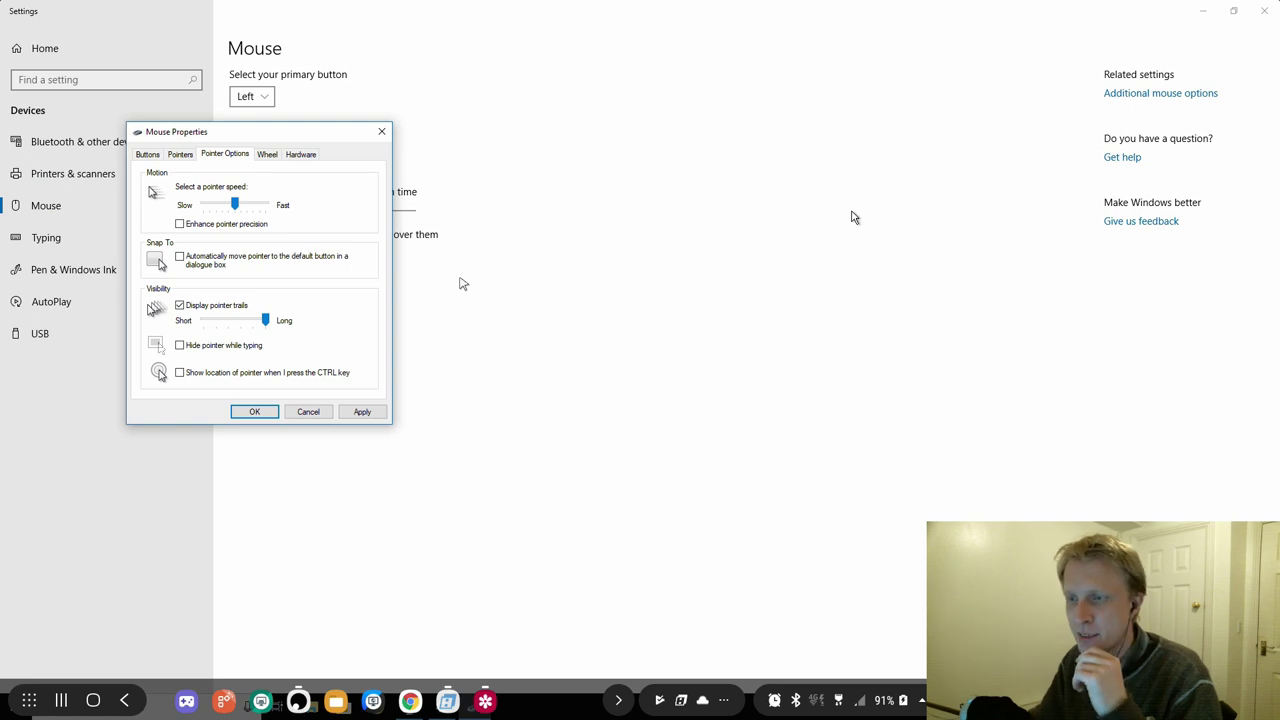
mouse_move(720, 290)
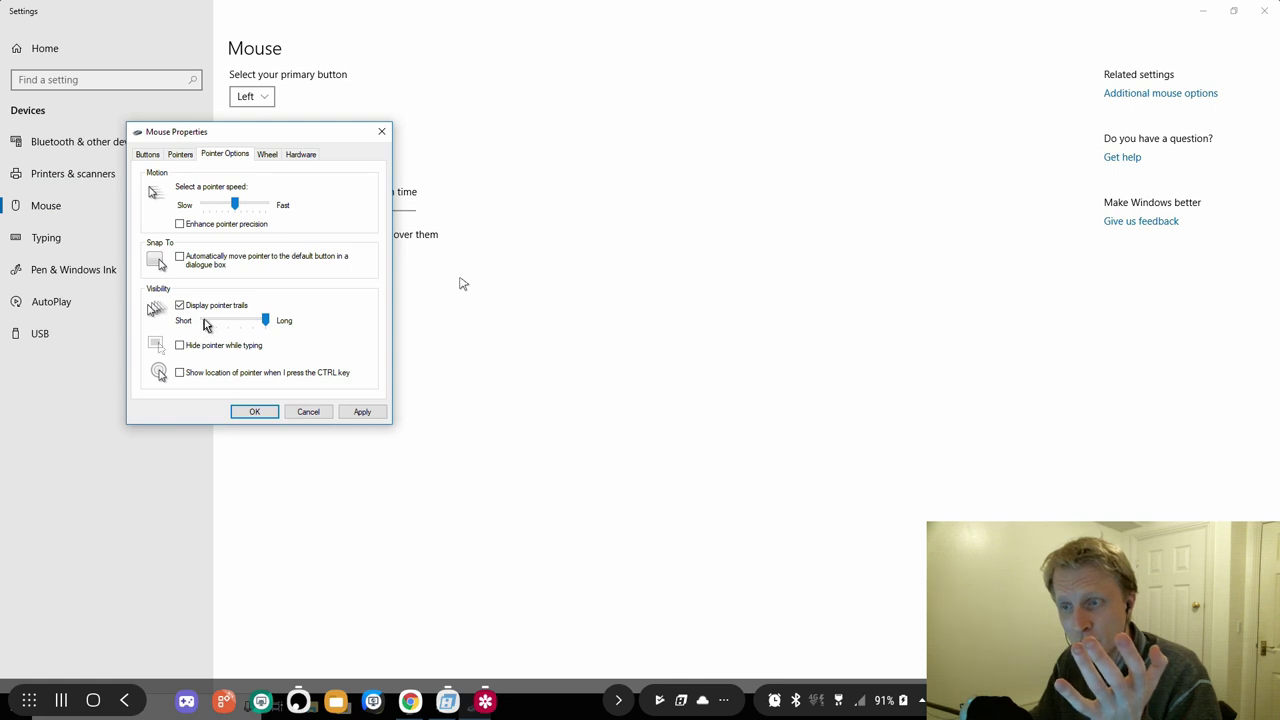
drag(264, 320, 204, 320)
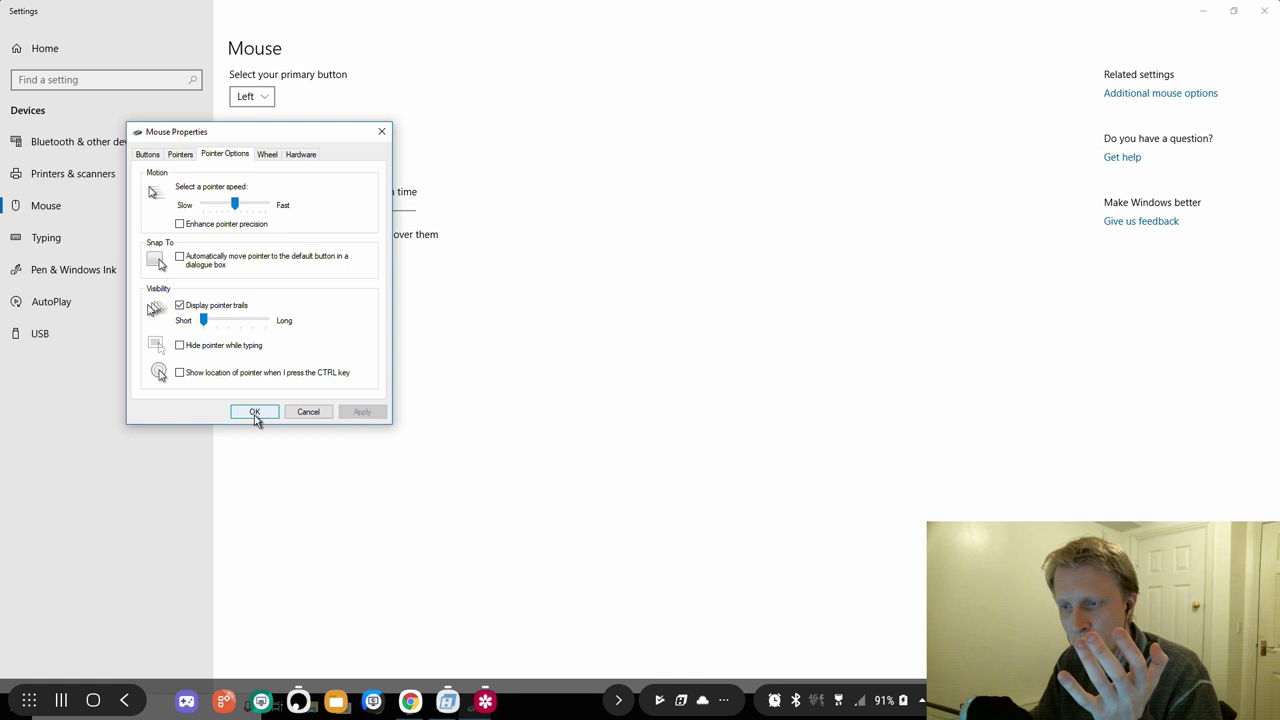
click(254, 412)
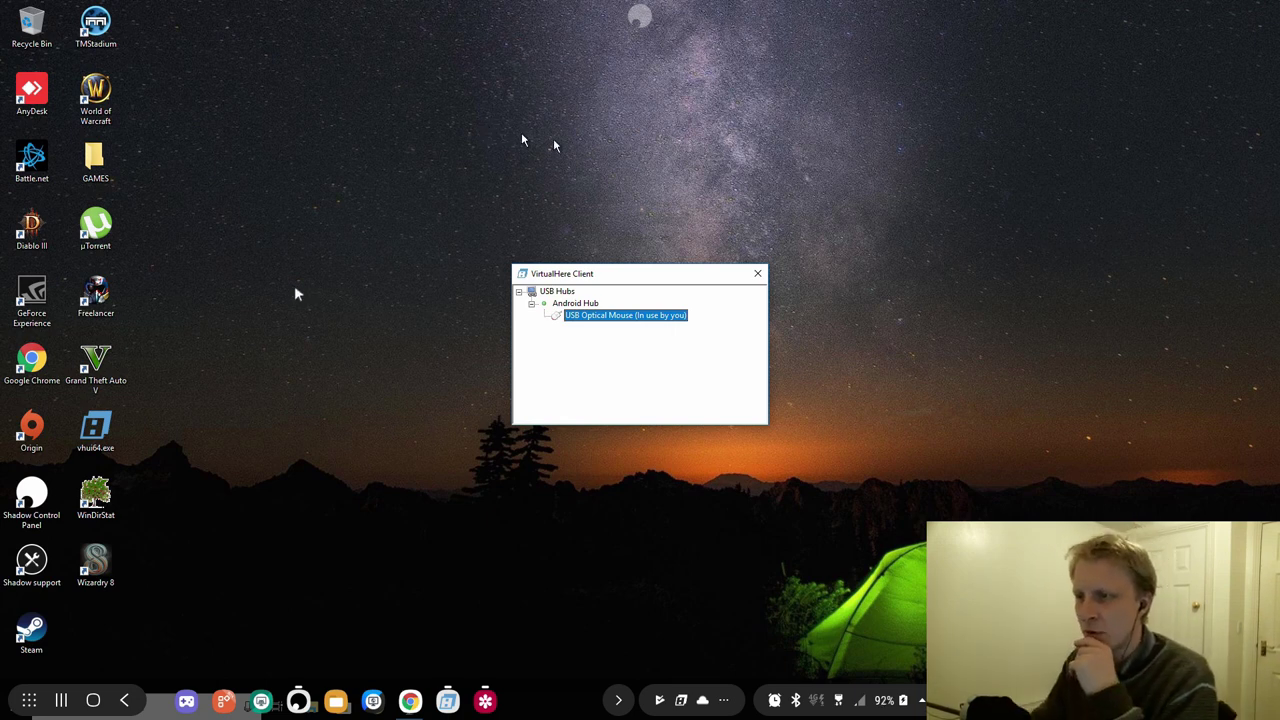
mouse_move(276, 464)
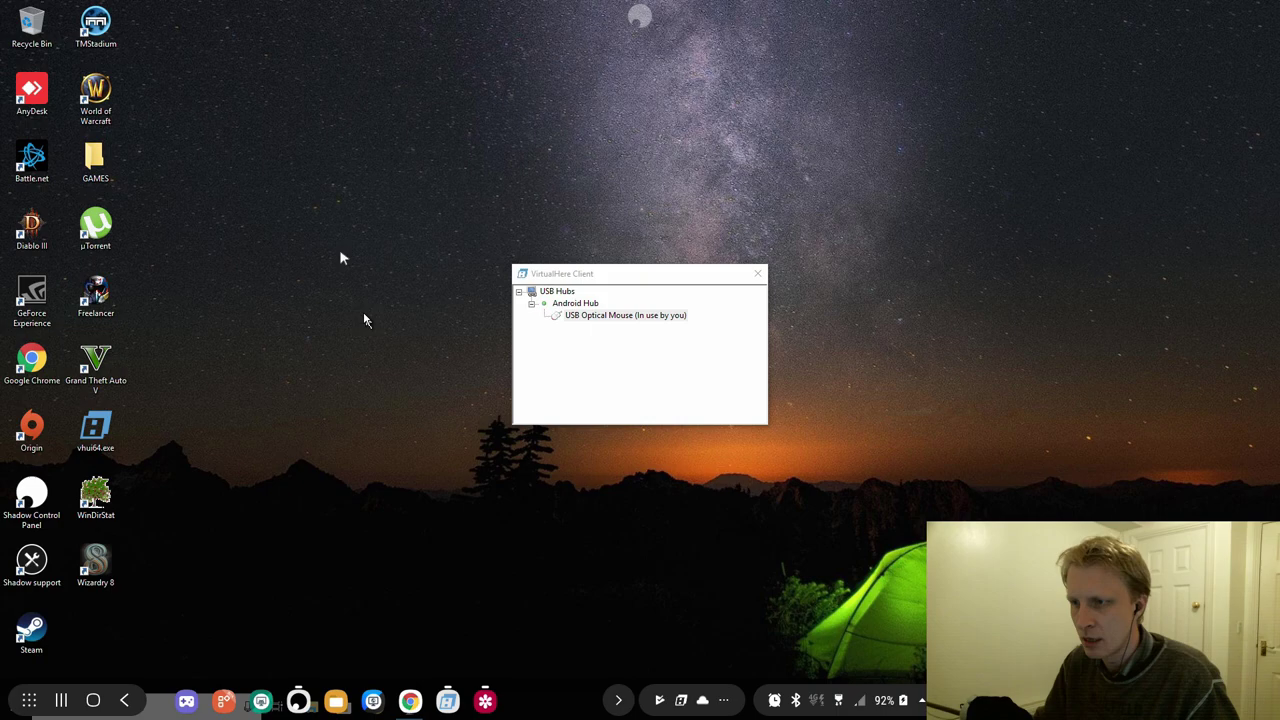
mouse_move(562, 418)
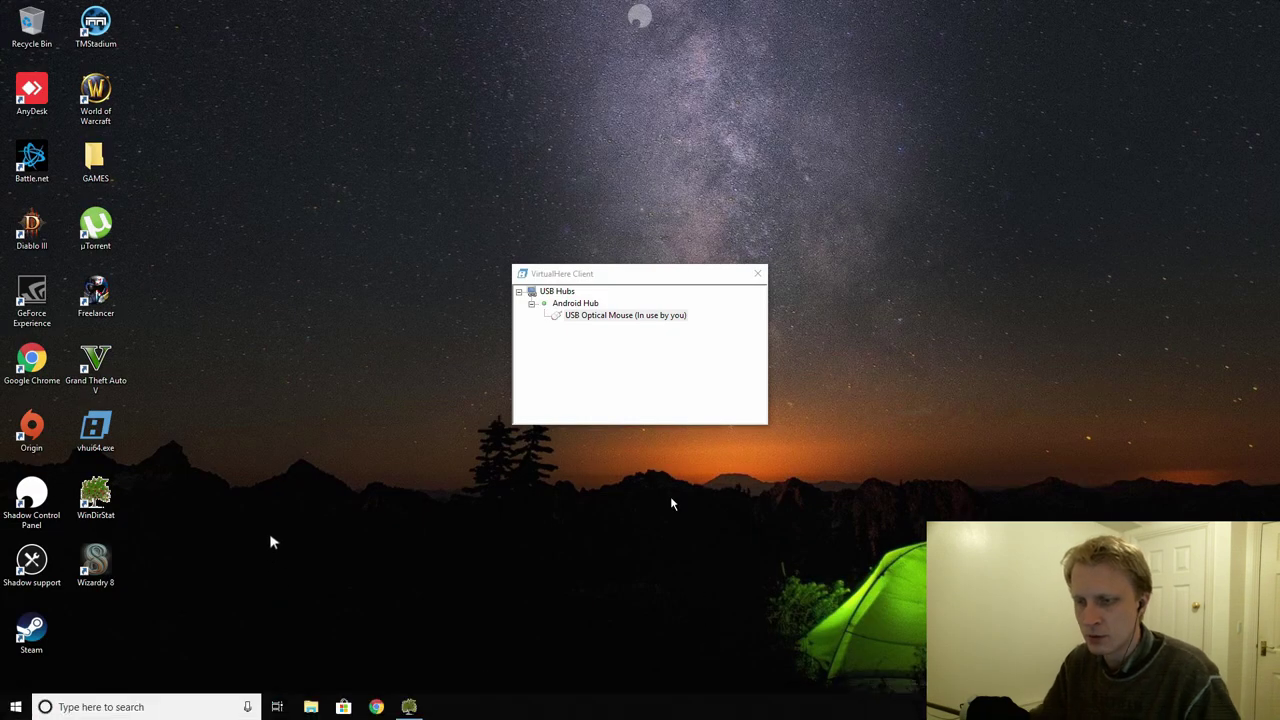
mouse_move(256, 256)
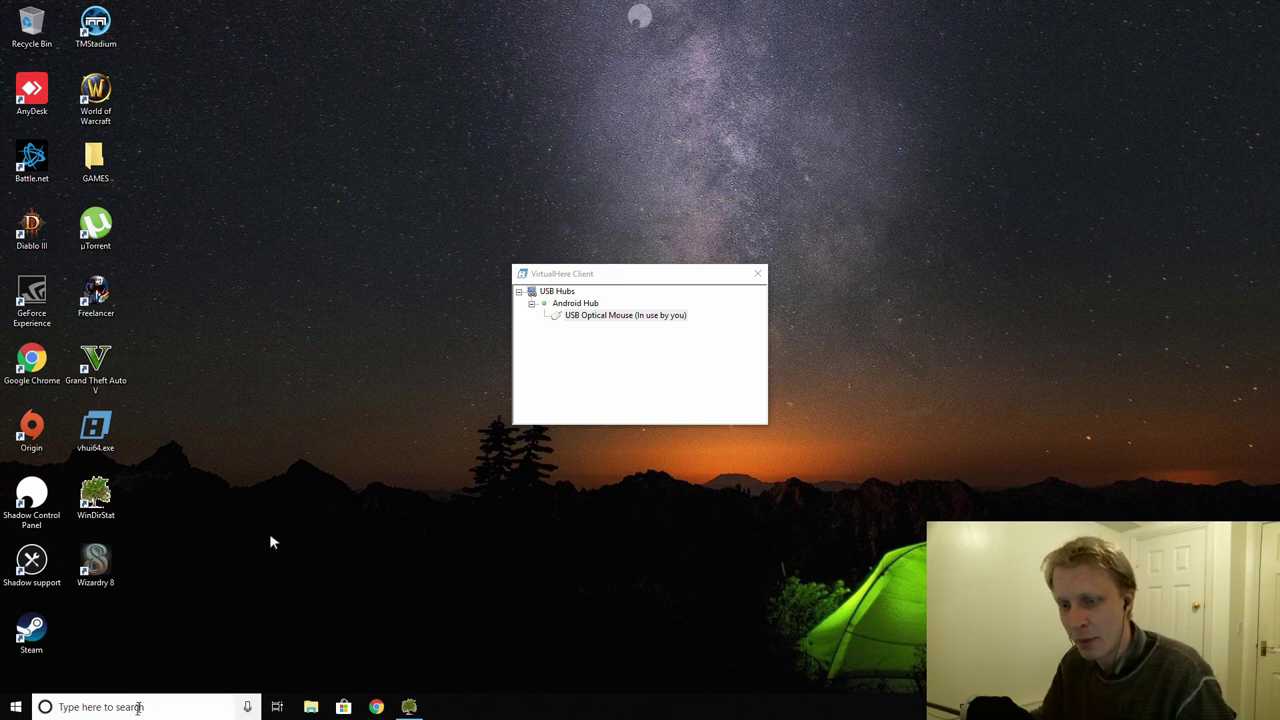
- Apply the Magnified pointer scheme in Mouse Properties and close Settings
text(mouse)
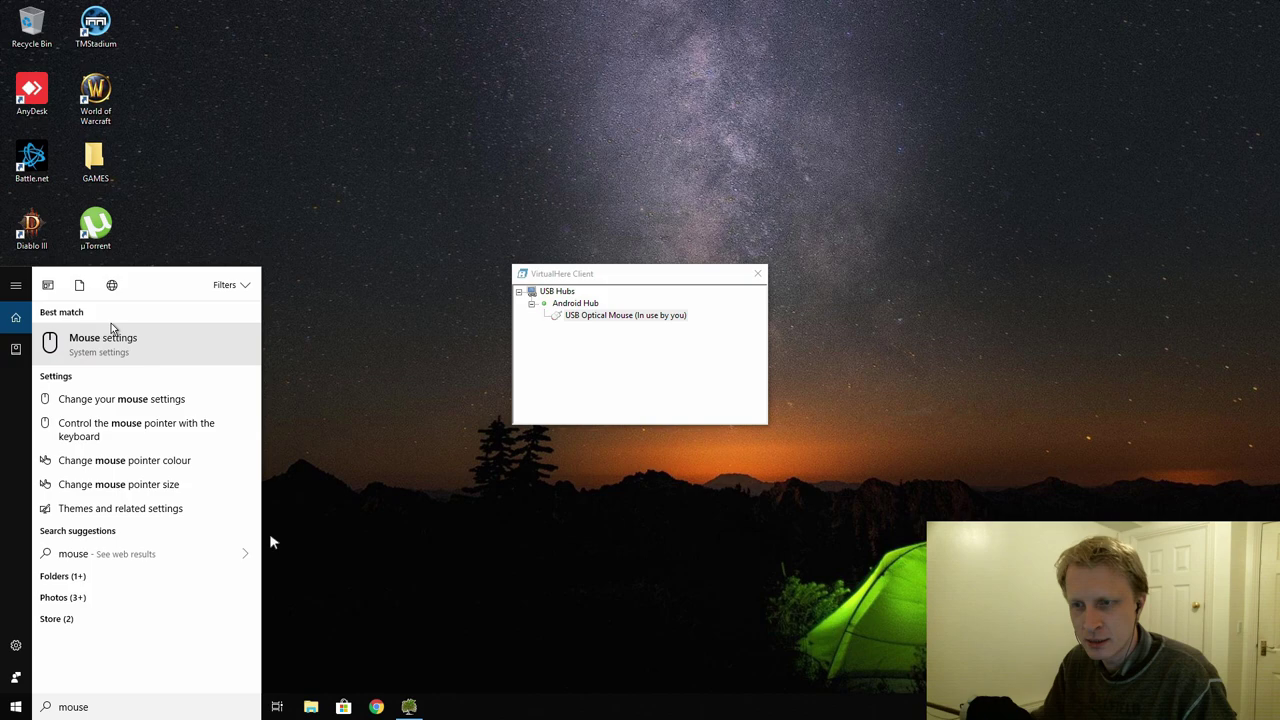
click(102, 344)
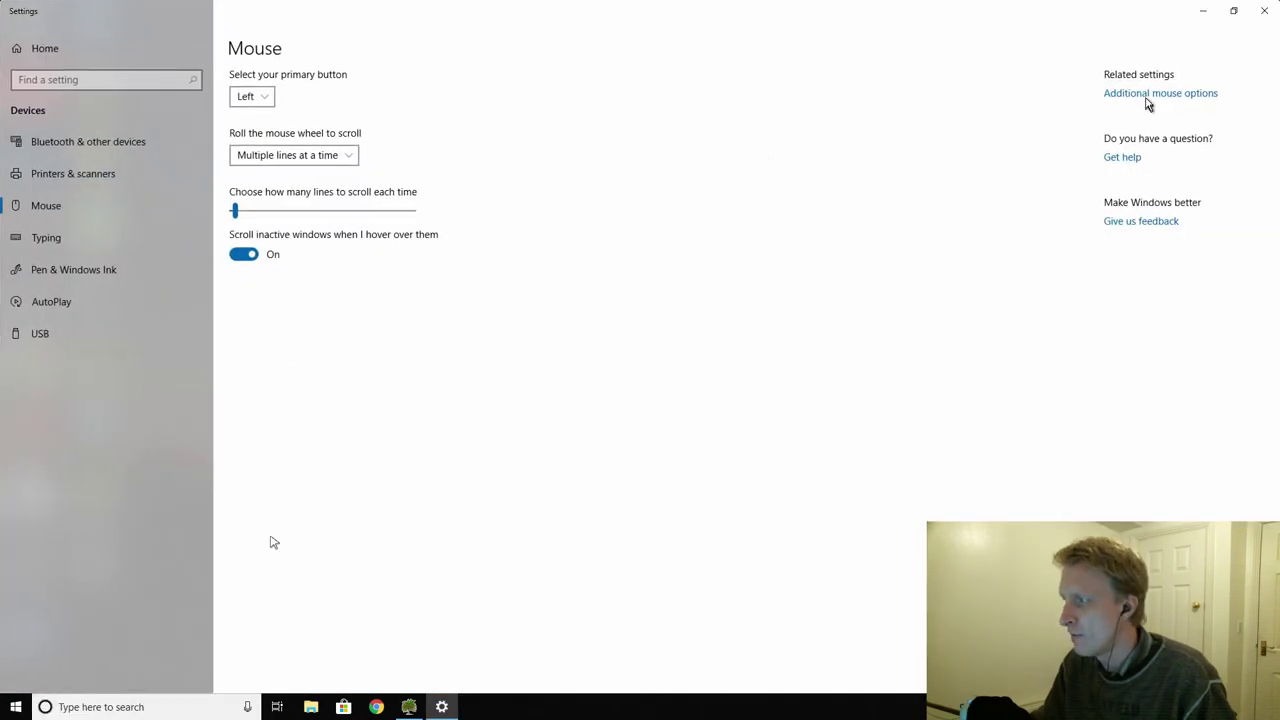
click(1160, 92)
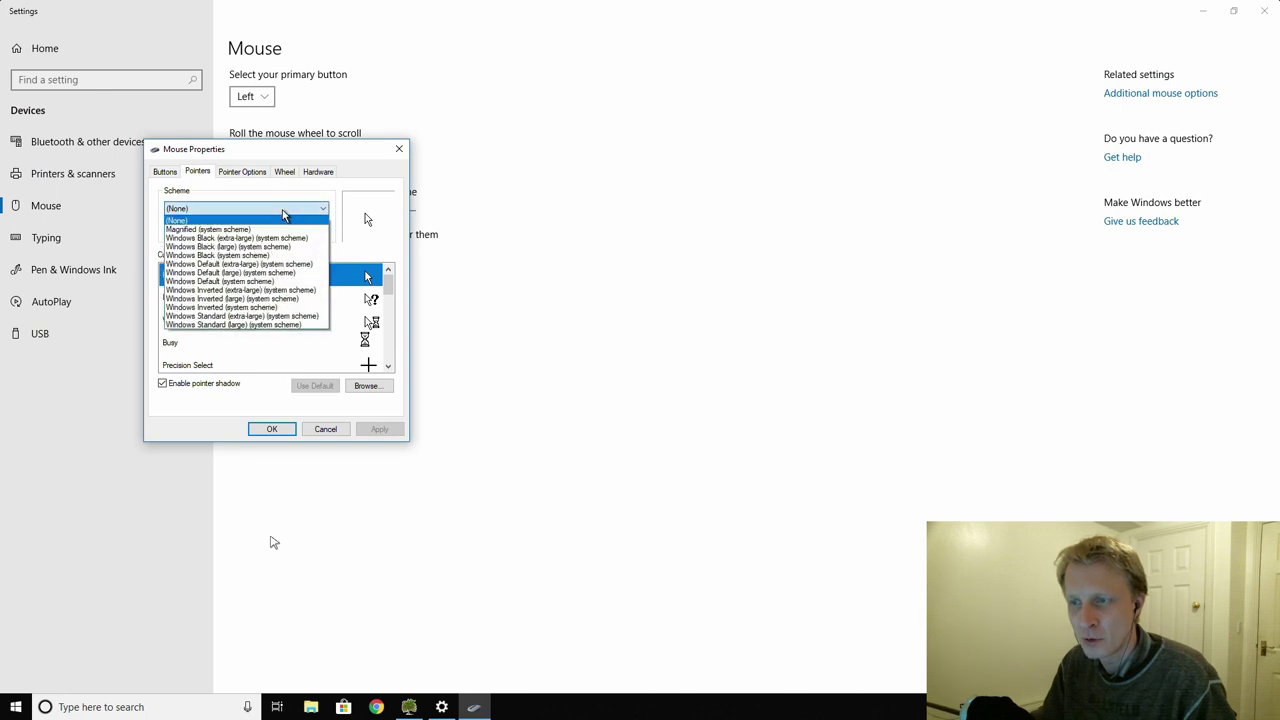
click(208, 228)
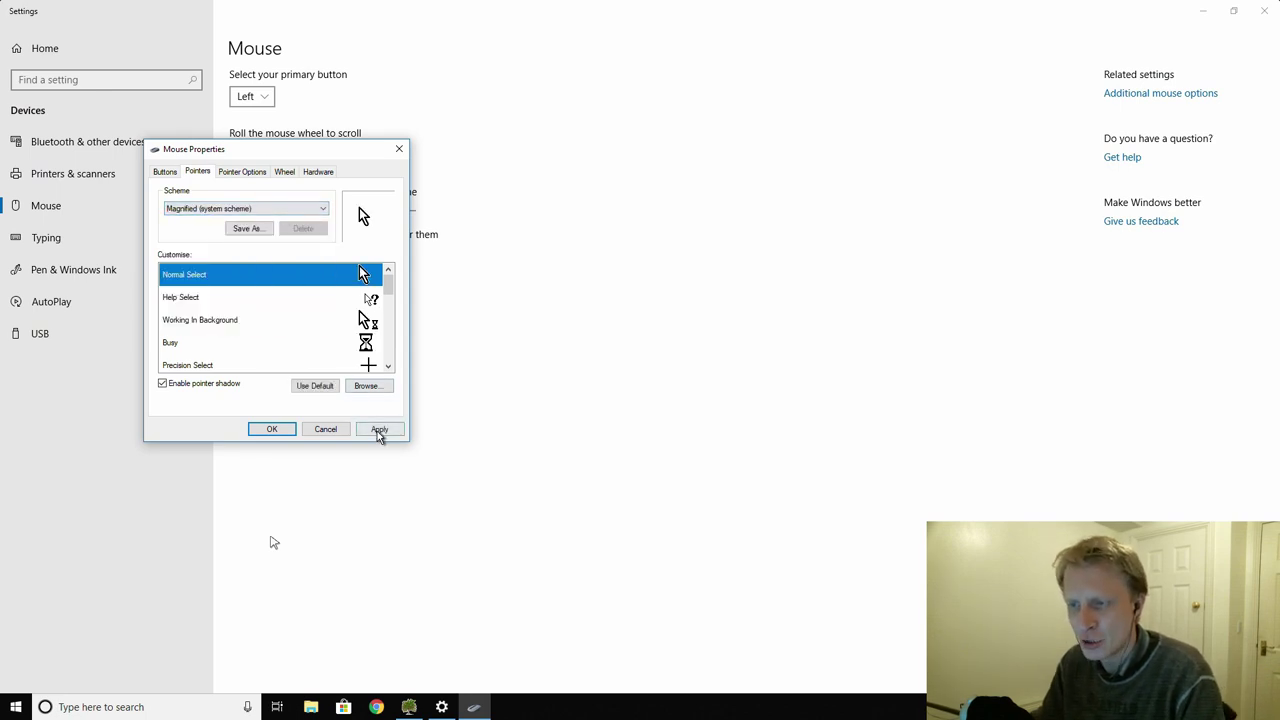
click(380, 428)
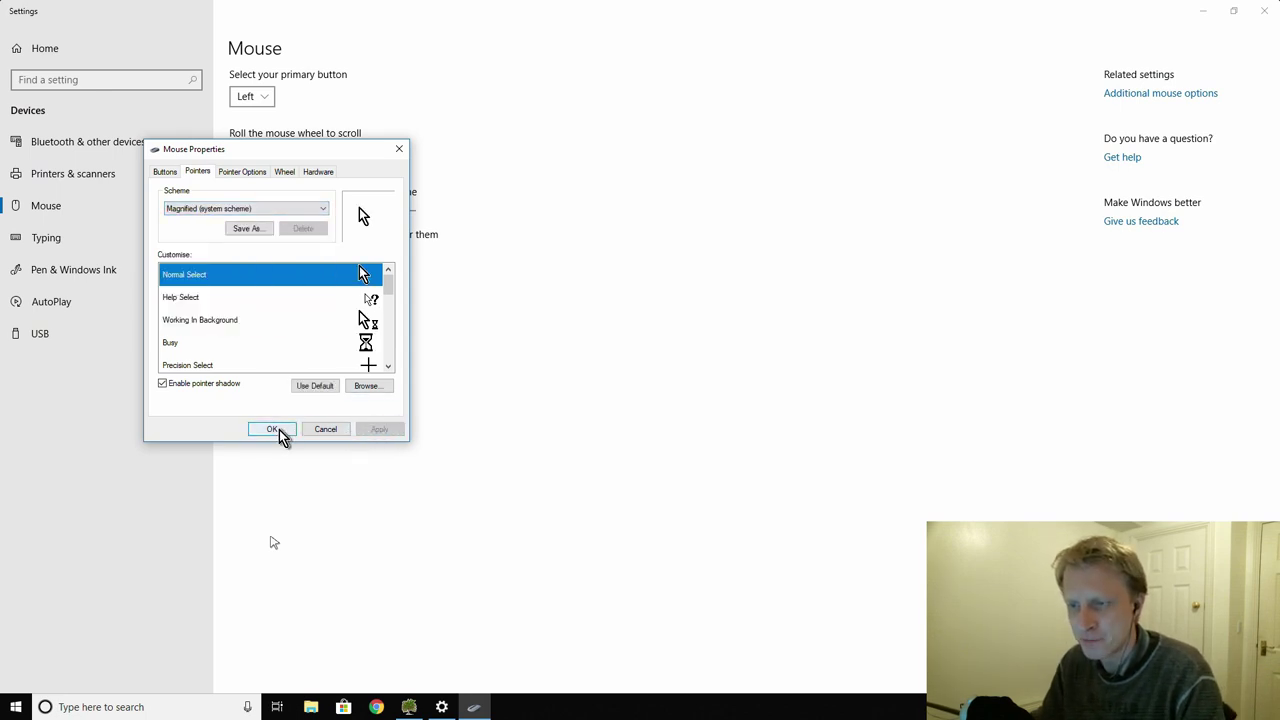
click(272, 428)
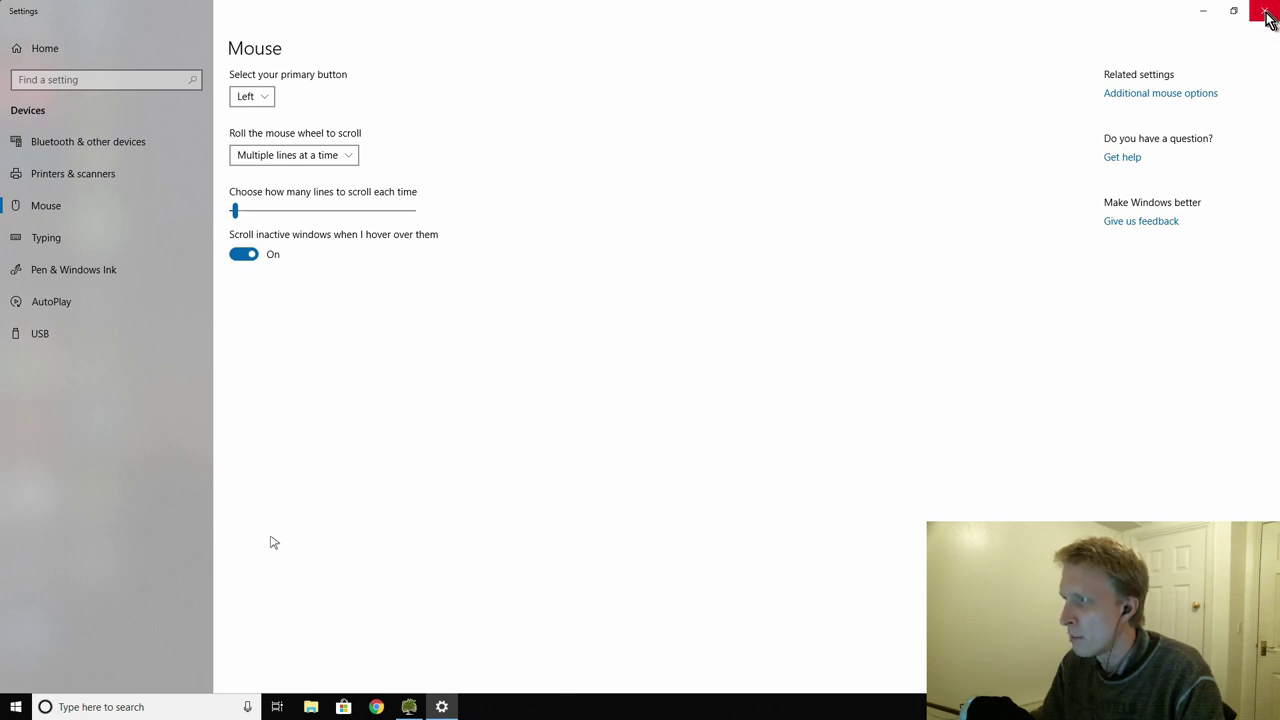
click(1268, 12)
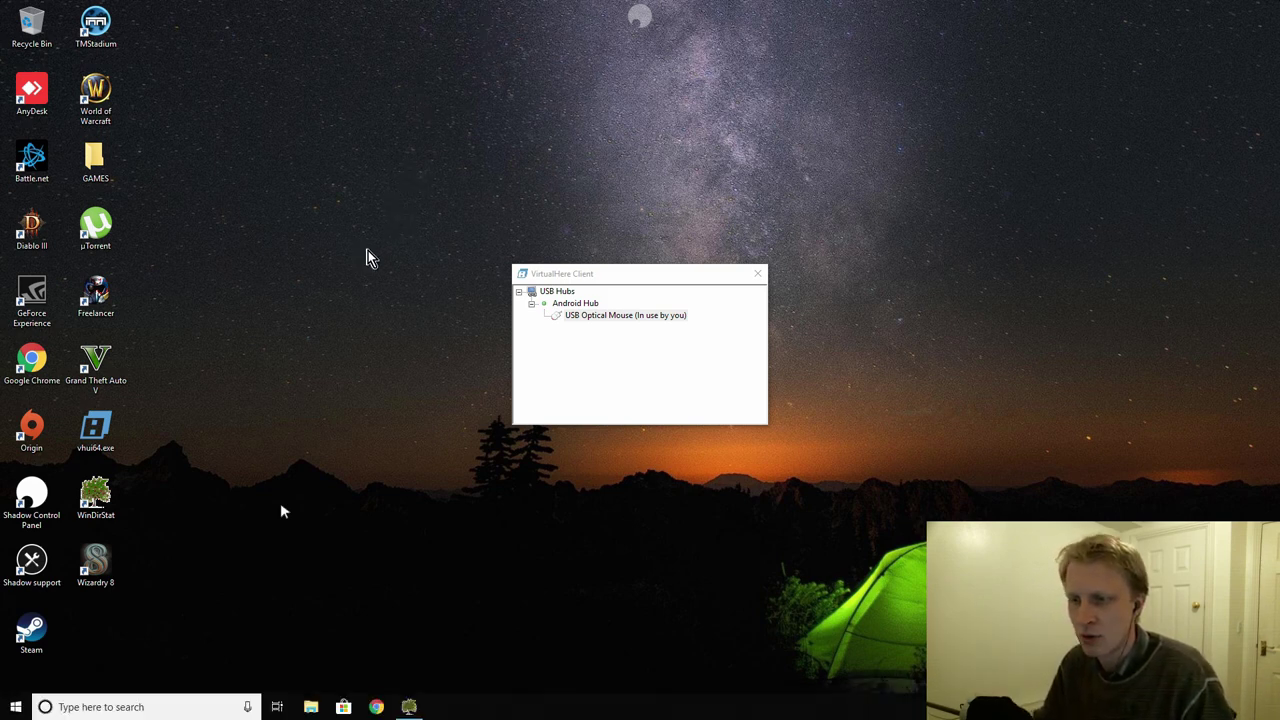
mouse_move(348, 152)
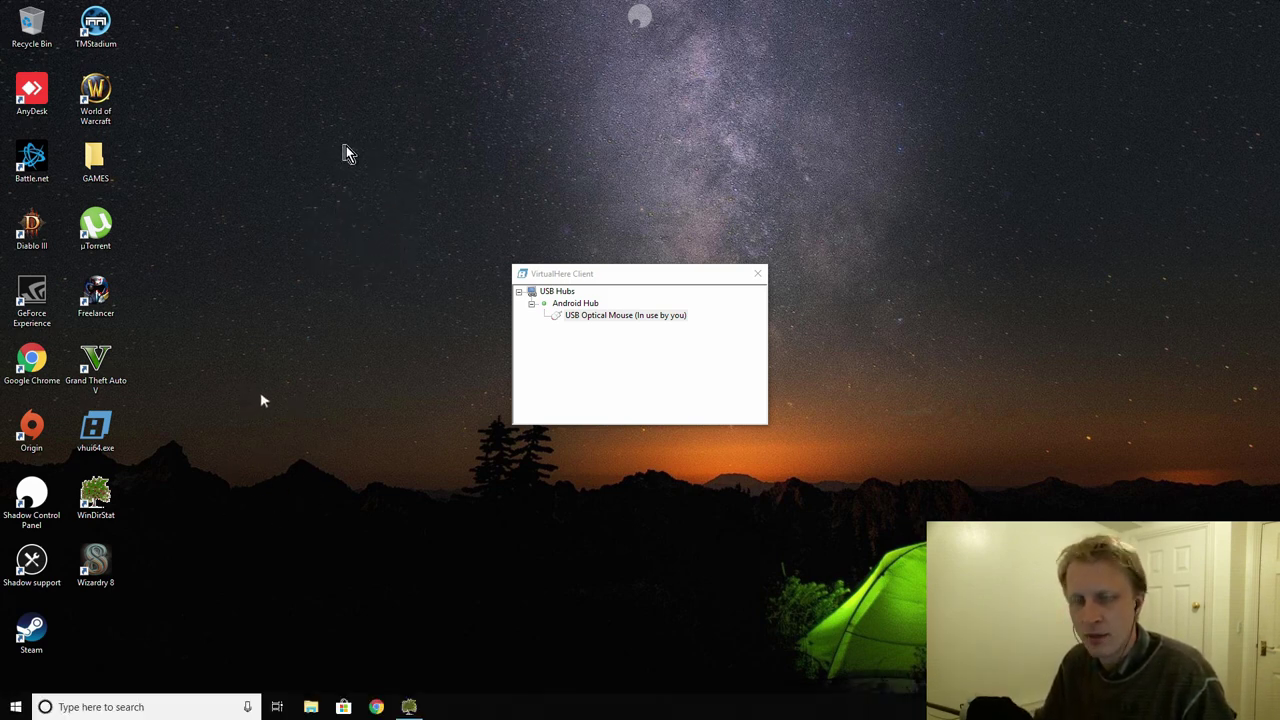
mouse_move(256, 398)
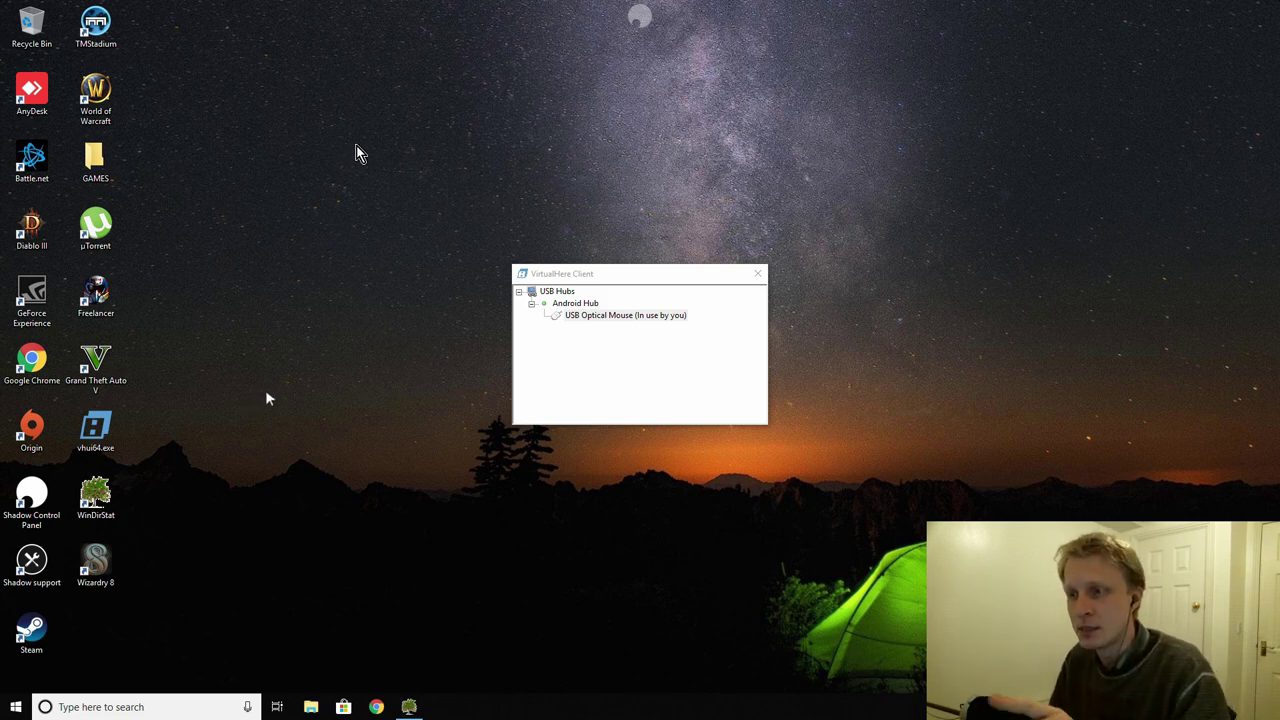
mouse_move(1084, 138)
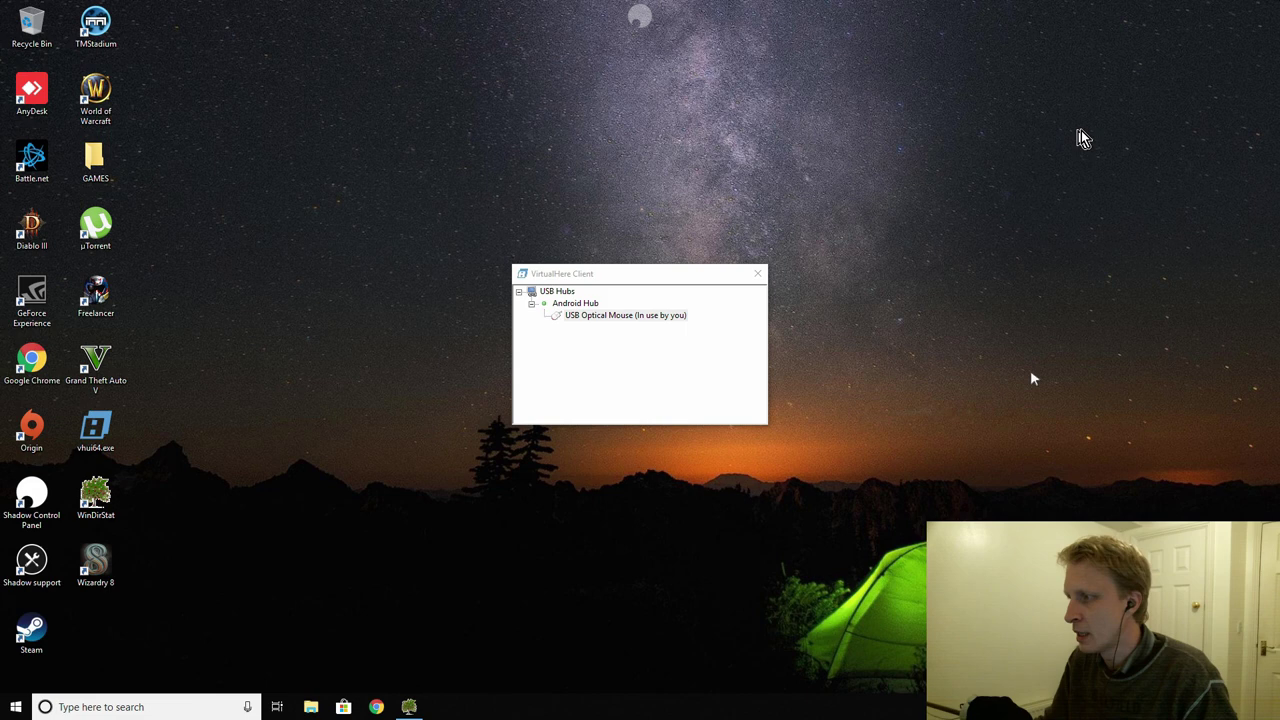
mouse_move(1172, 110)
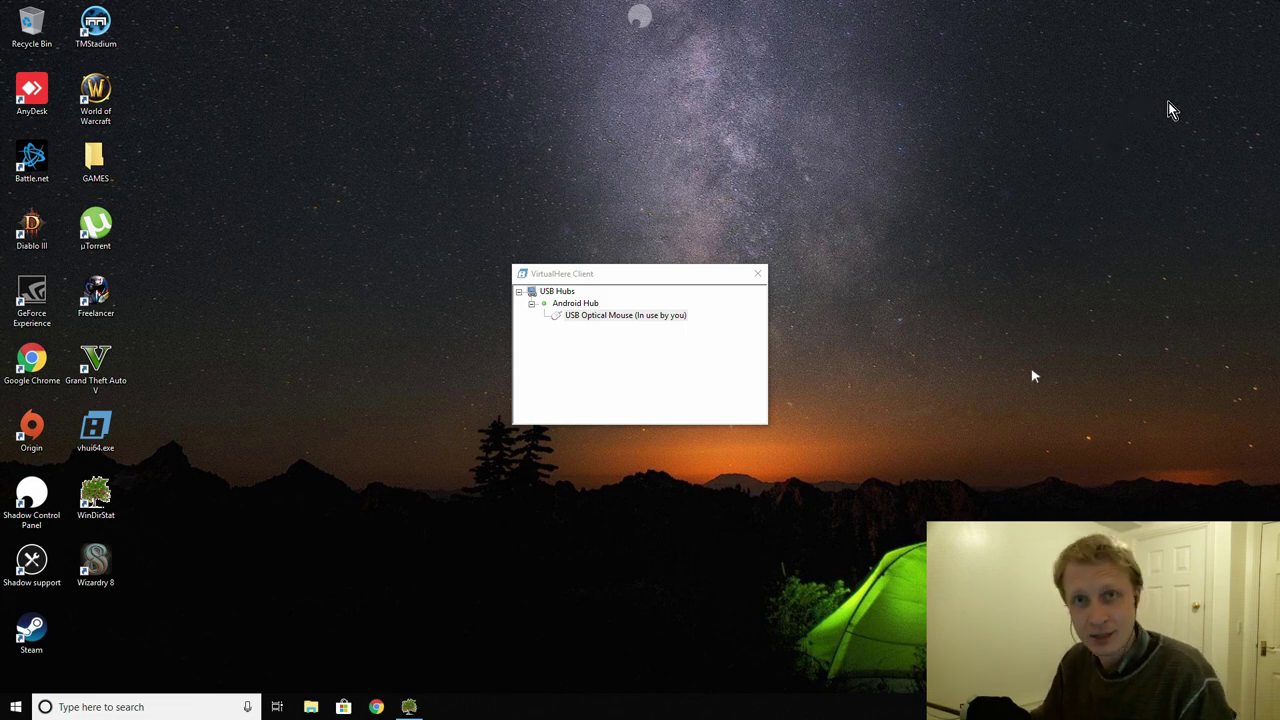
- Launch World of Warcraft from its desktop shortcut into the Blizzard launcher
click(96, 96)
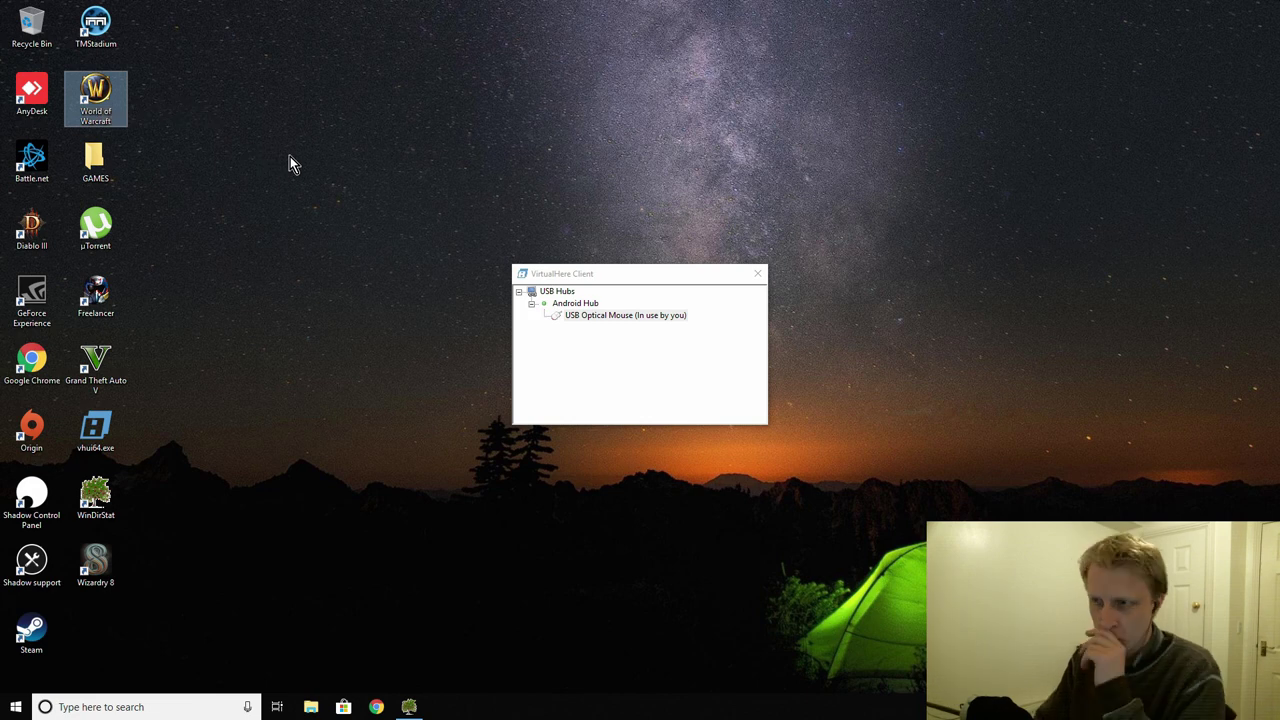
click(624, 316)
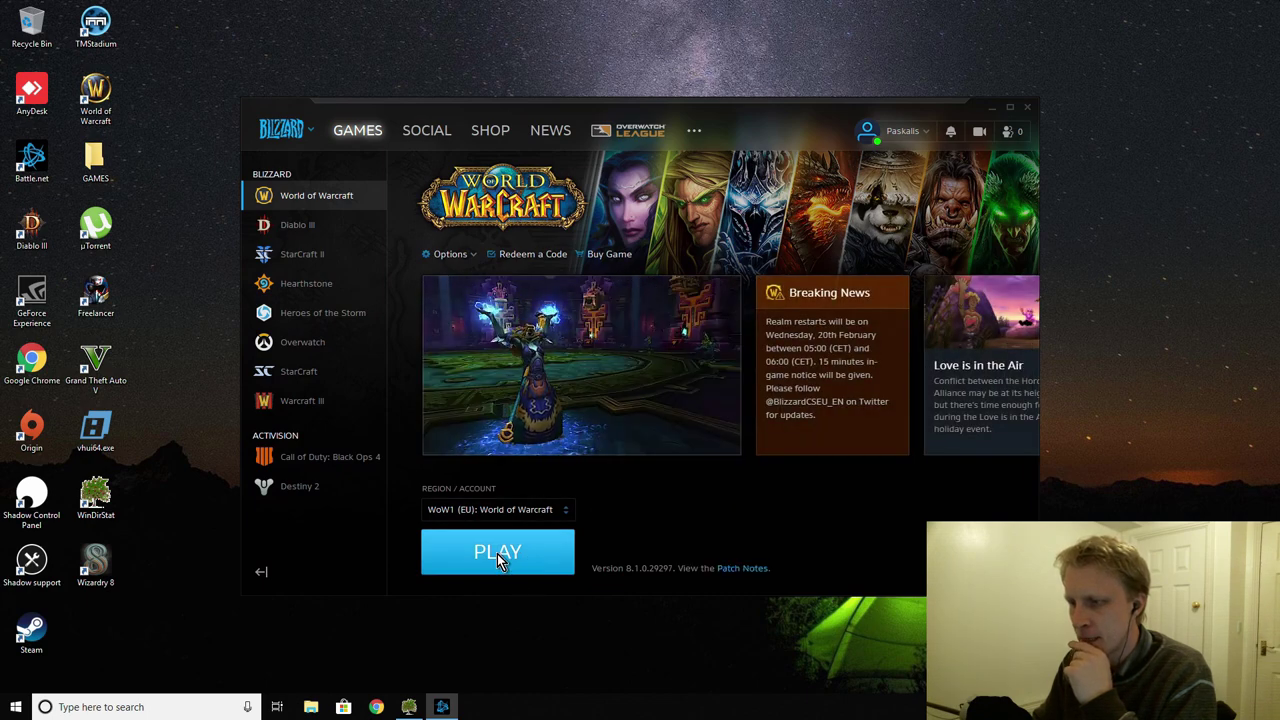
- Start World of Warcraft from Battle.net with the PLAY button
click(496, 552)
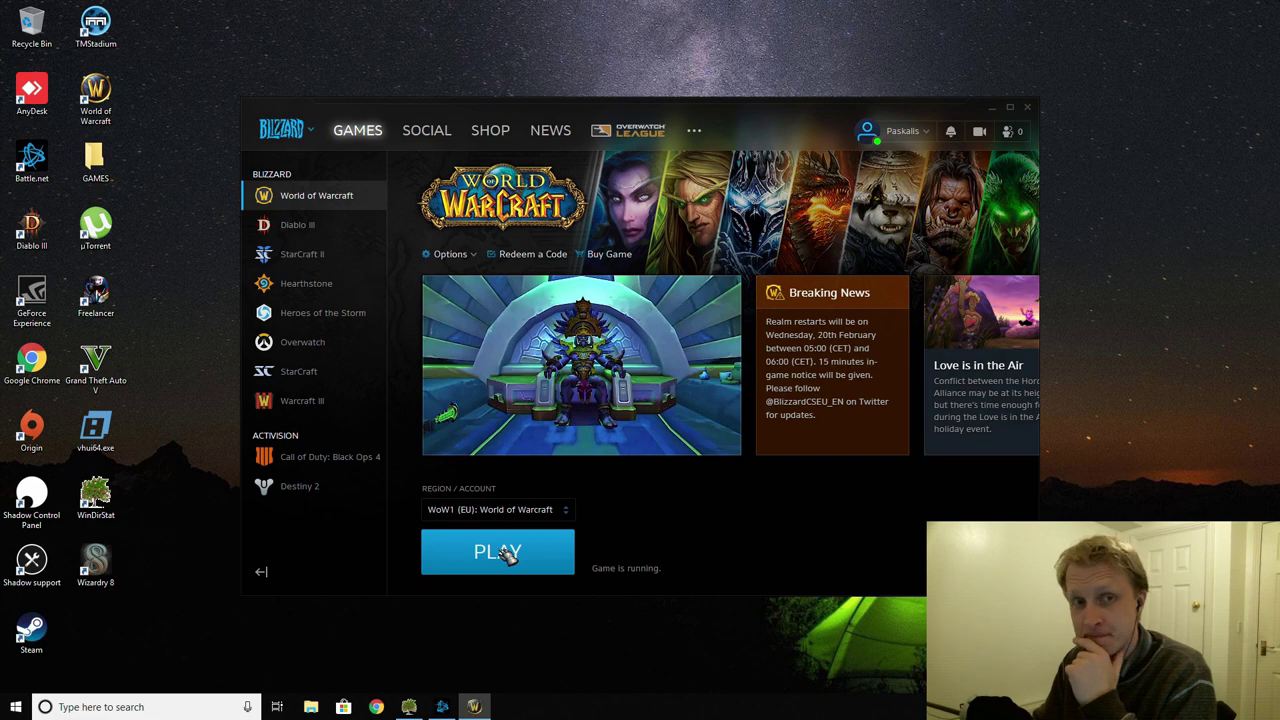
click(496, 552)
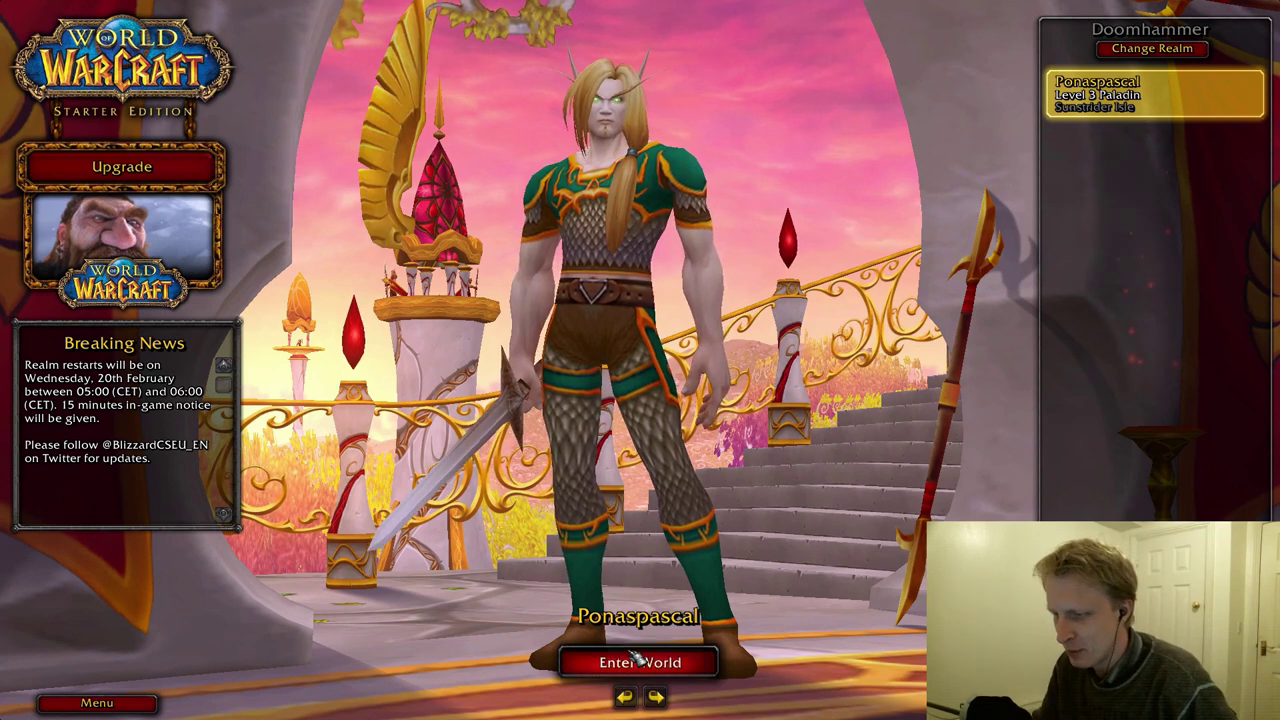
- Enter the game world with the selected blood elf paladin
click(638, 662)
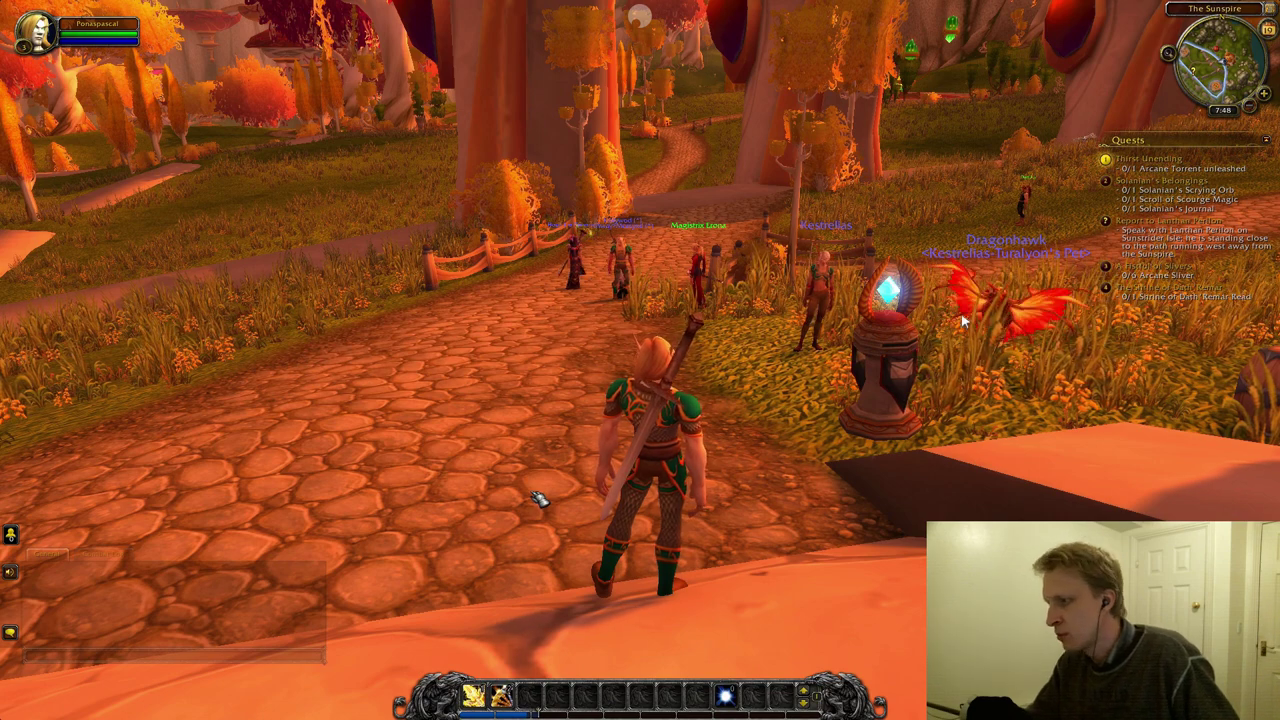
mouse_move(568, 206)
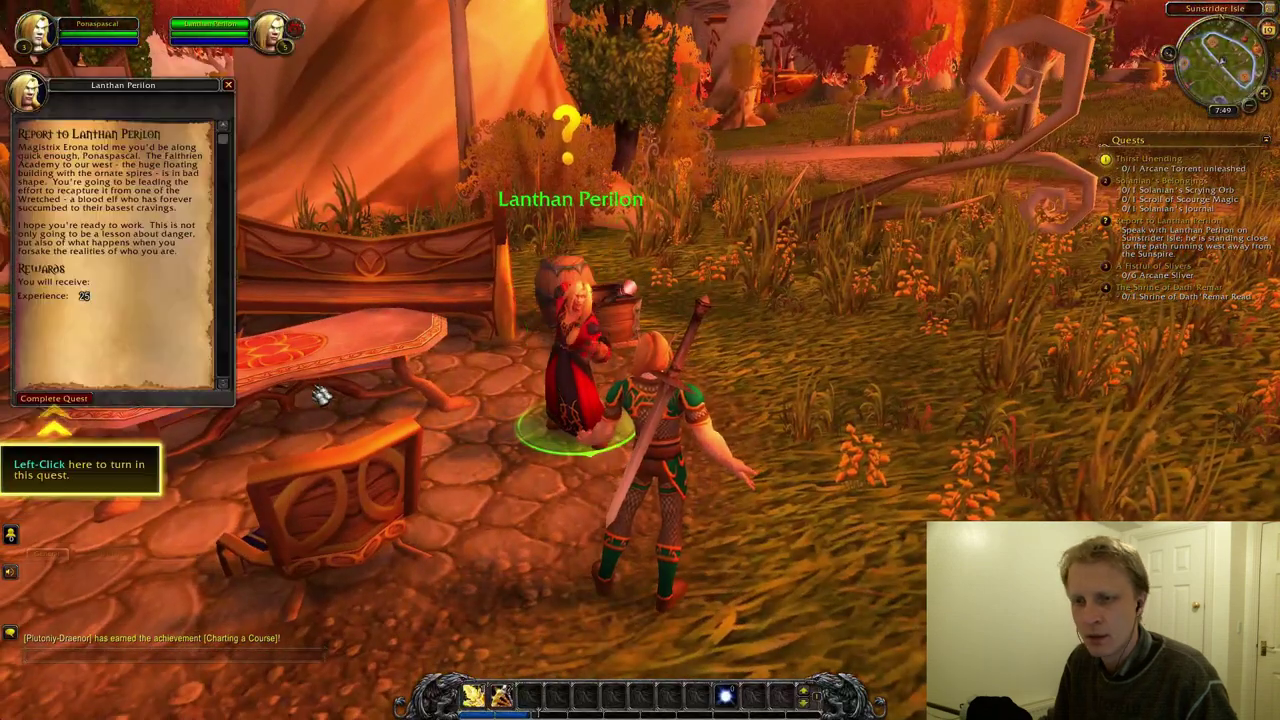
click(54, 398)
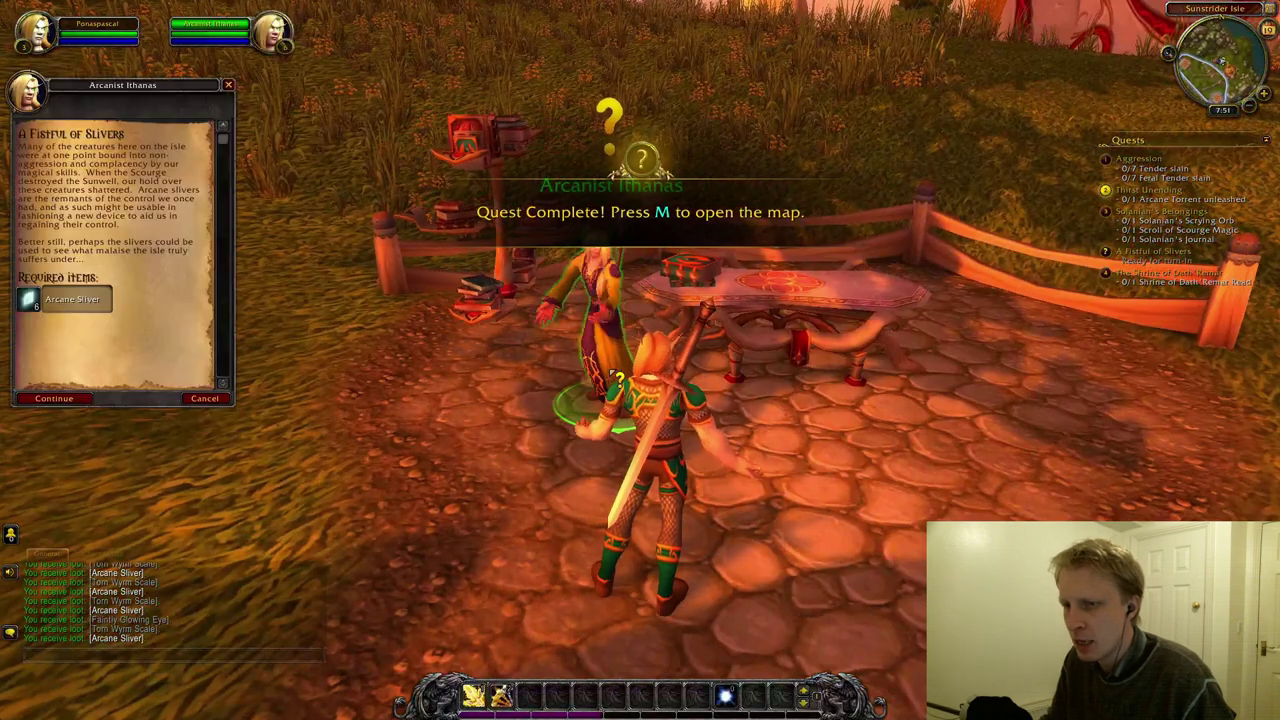
- Complete A Fistful of Slivers and review the equipped reward on the character sheet (C)
click(54, 398)
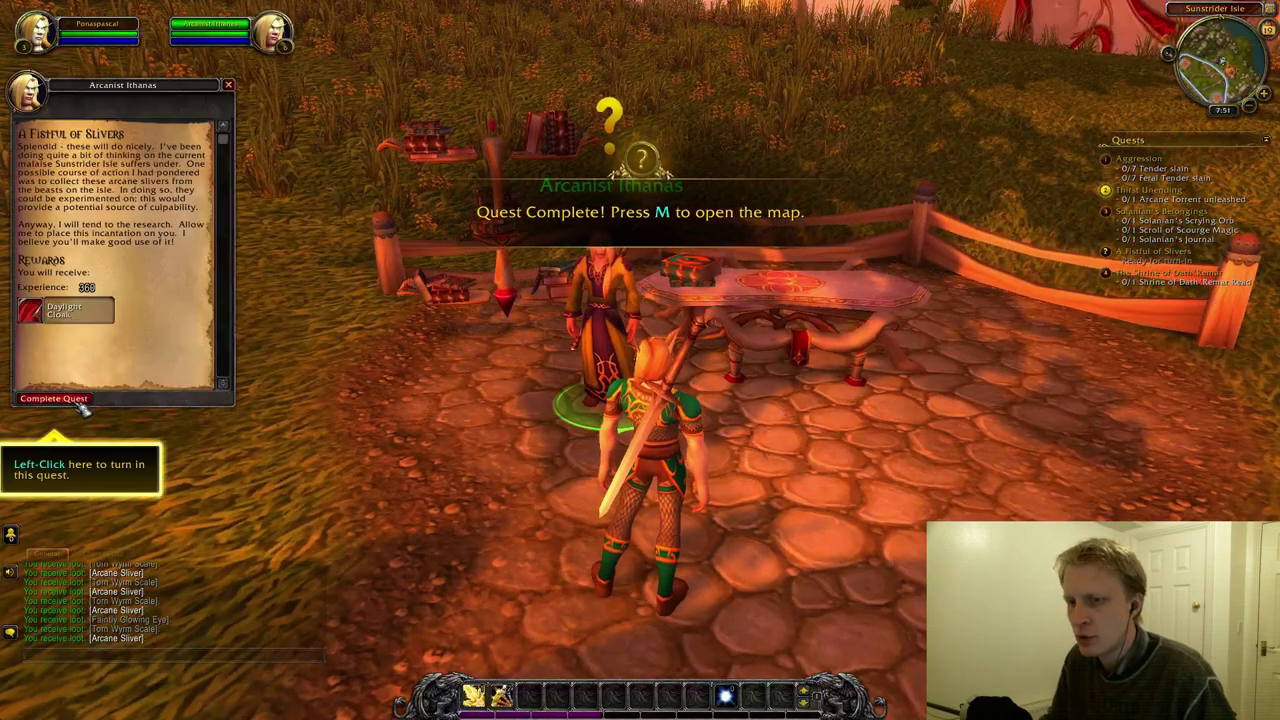
click(54, 398)
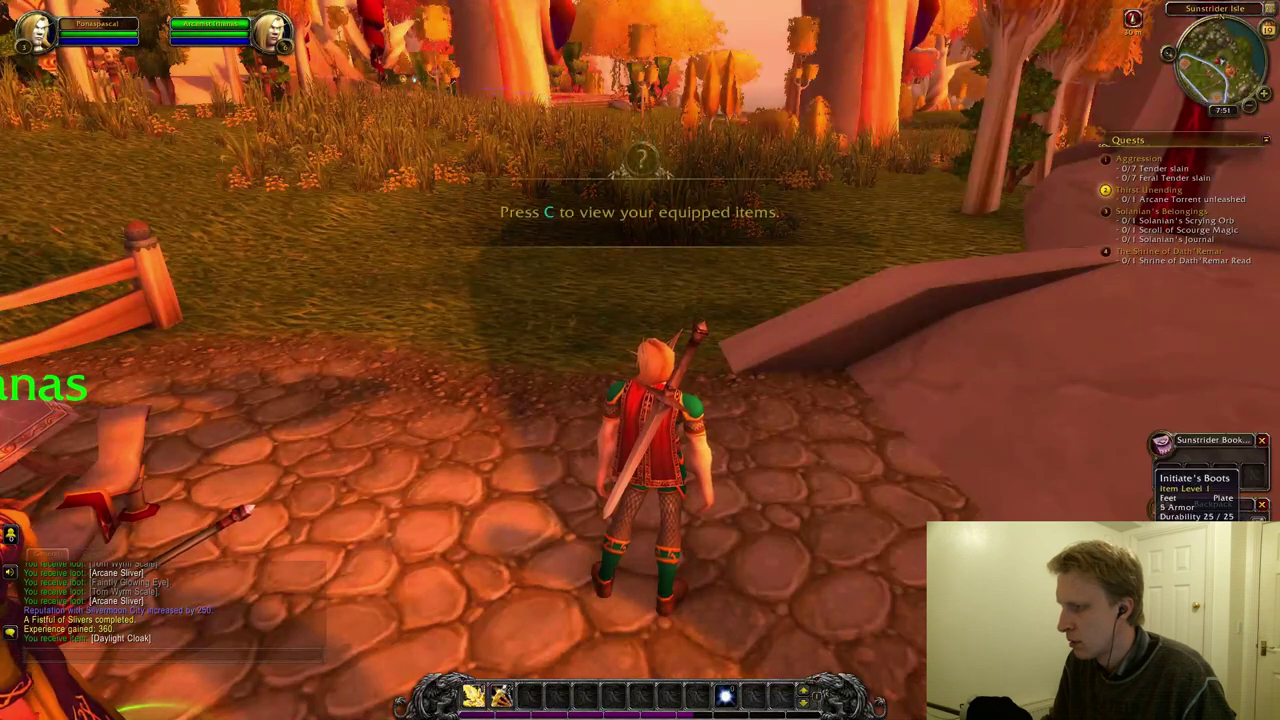
key(c)
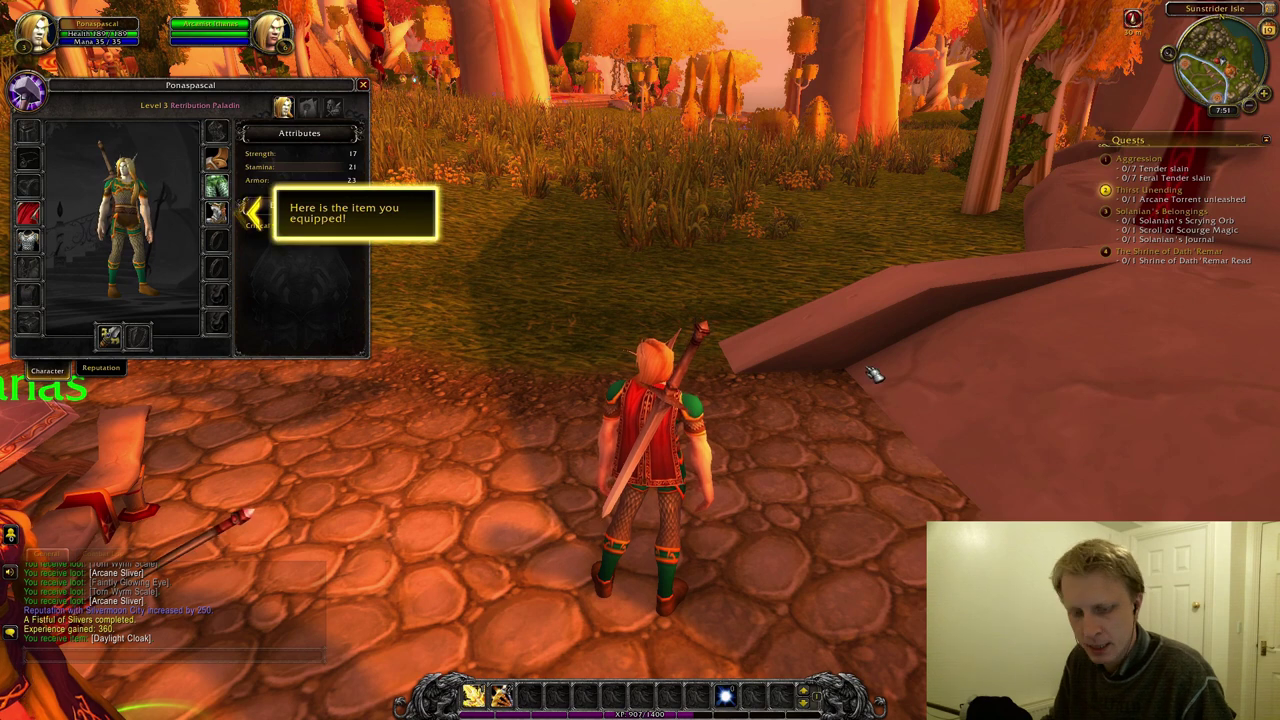
click(362, 84)
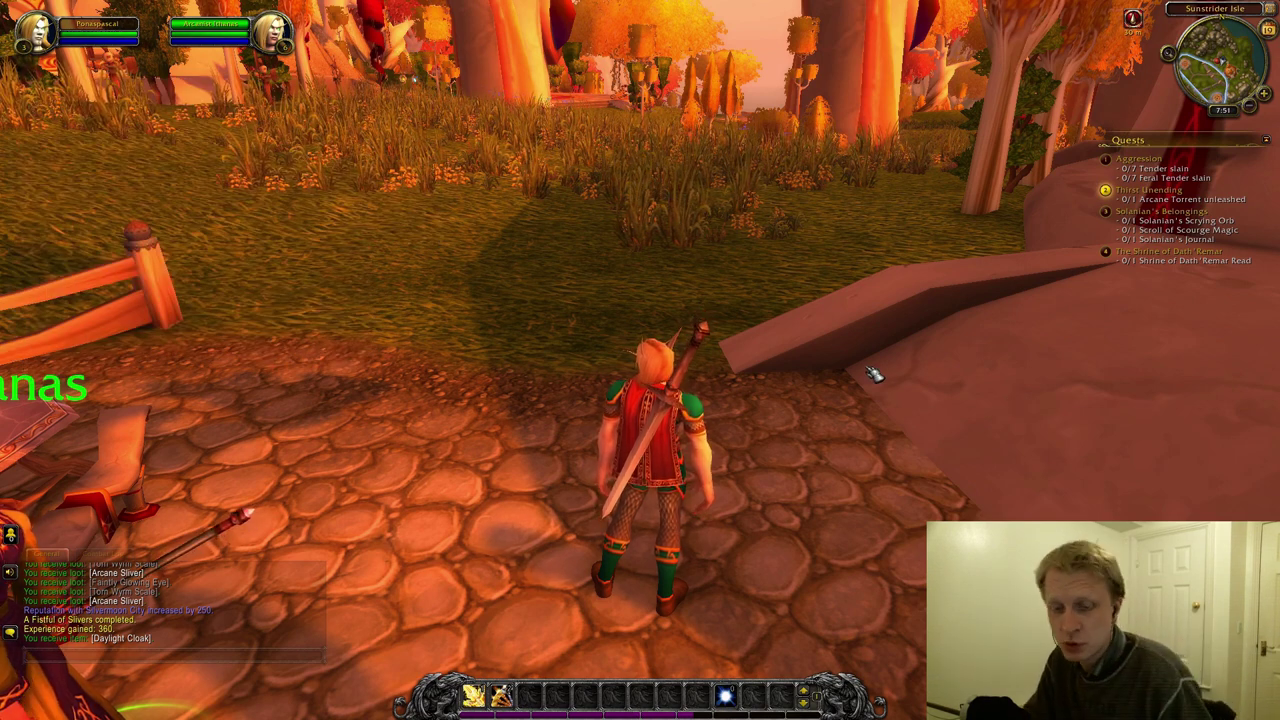